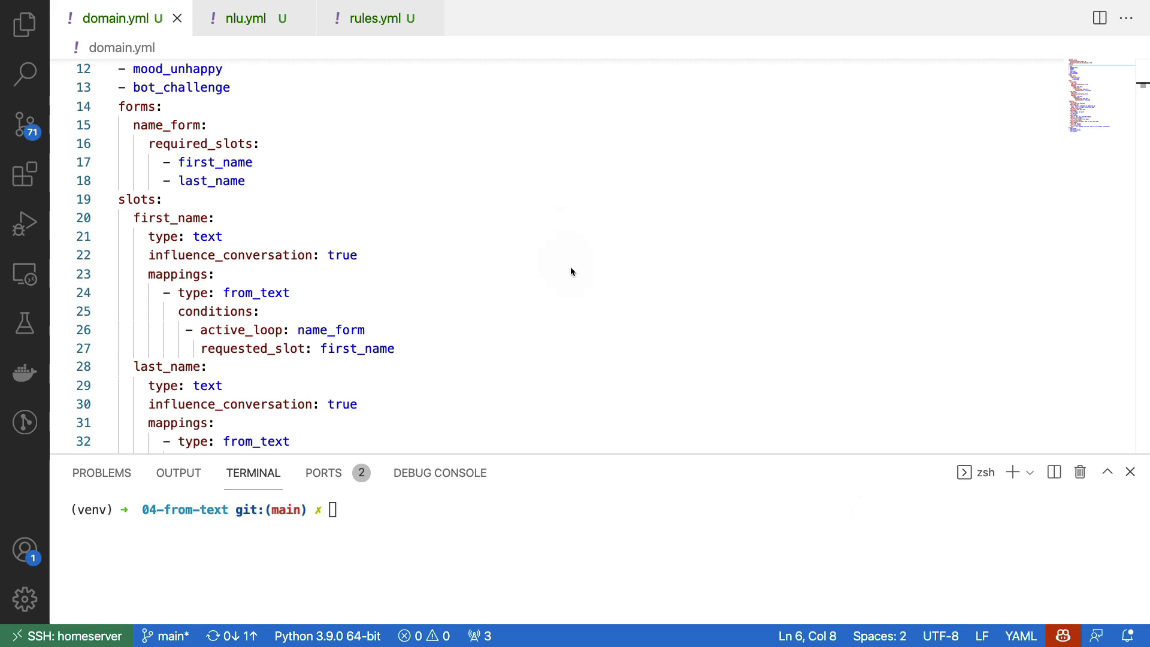
mouse_move(613, 332)
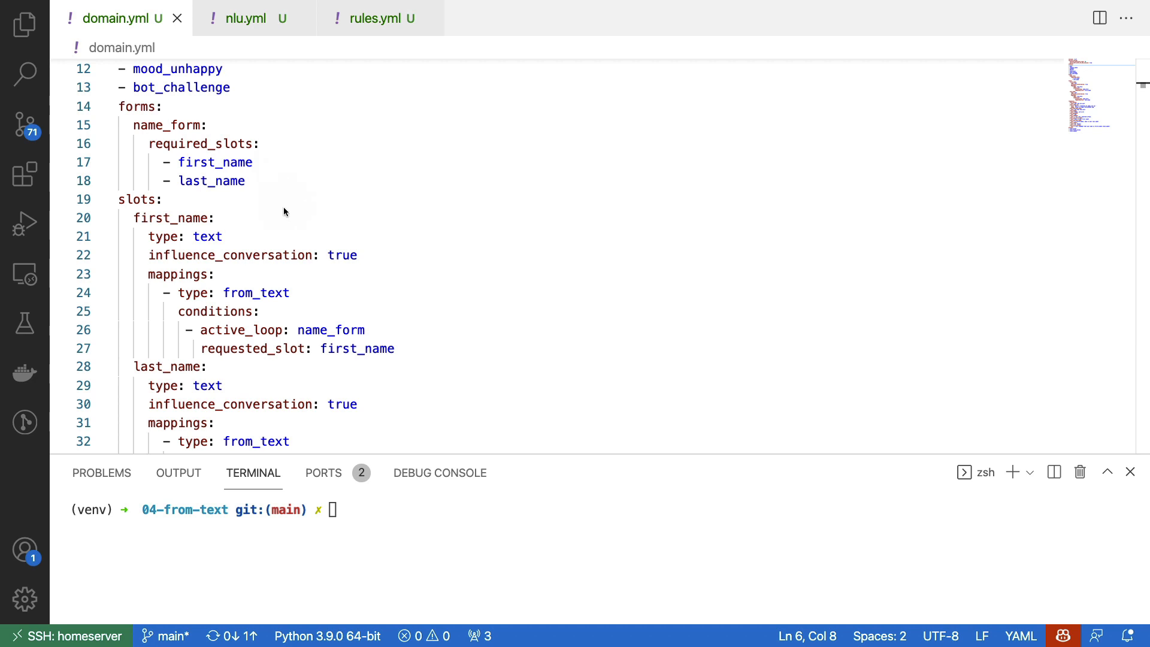
mouse_move(307, 202)
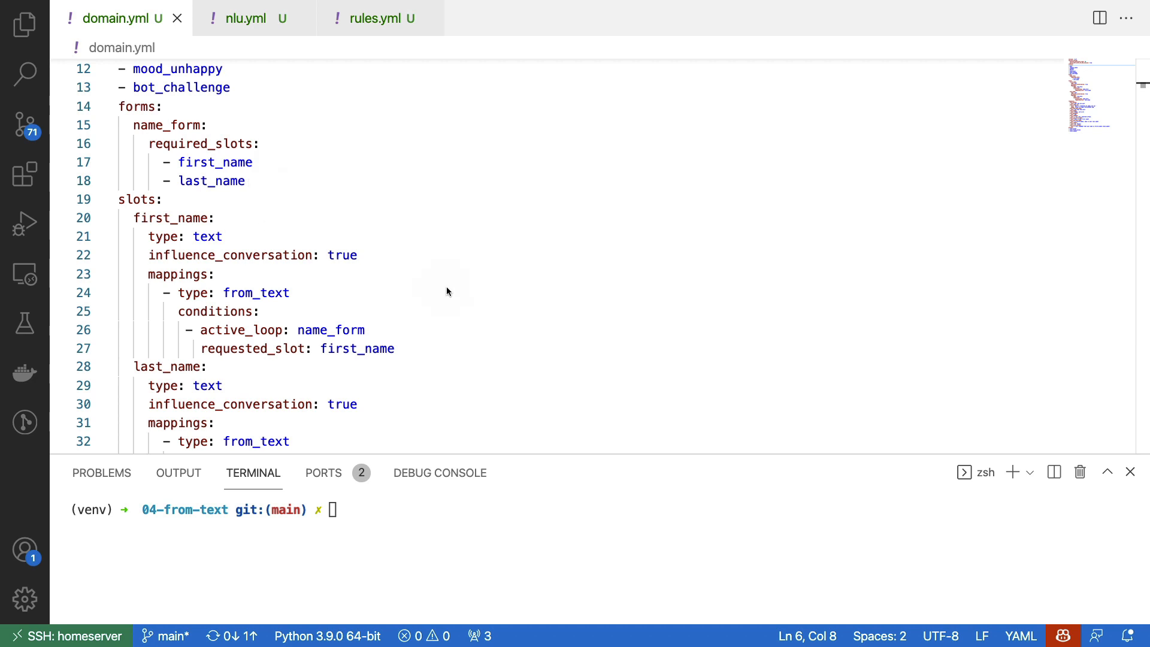
mouse_move(482, 157)
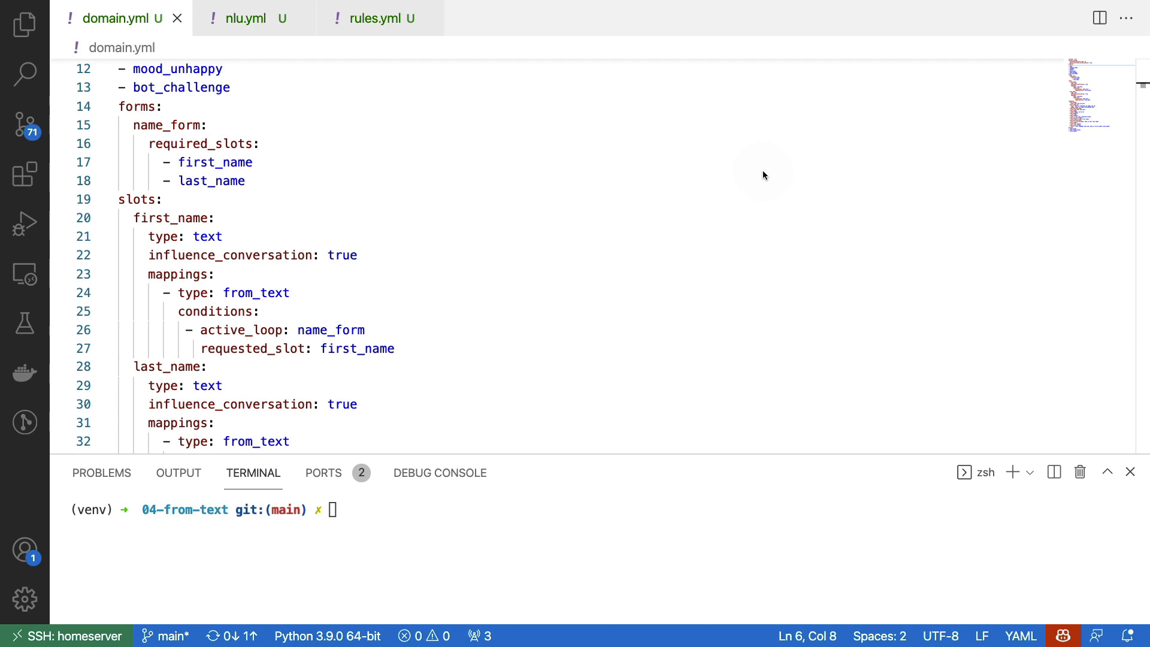
mouse_move(290, 322)
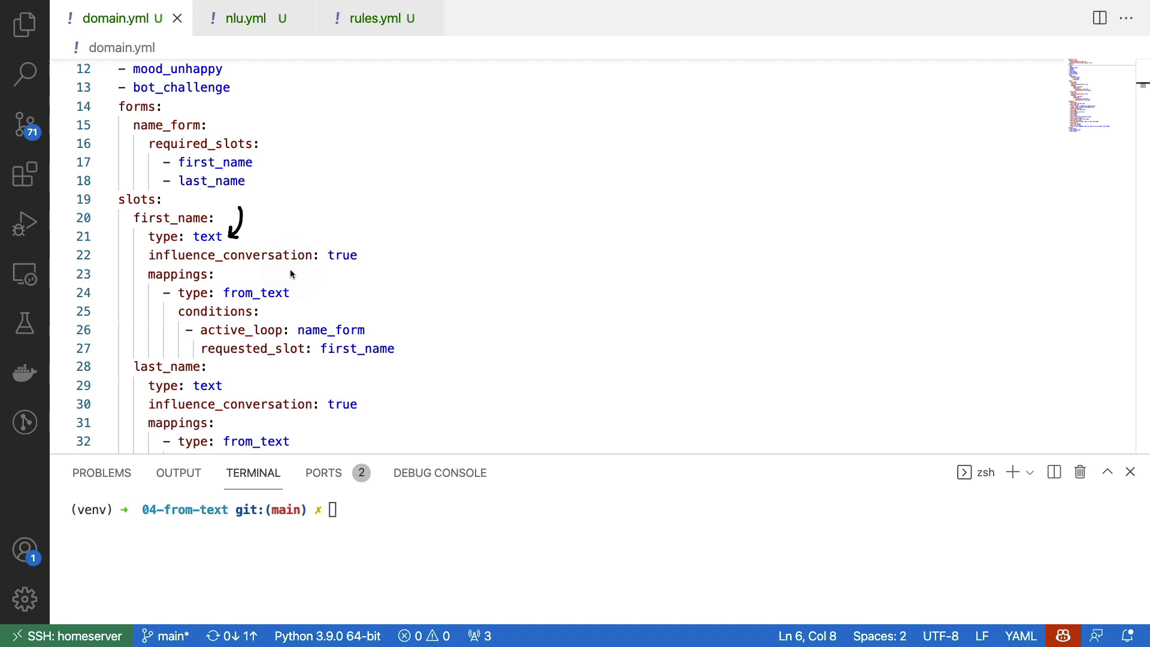
mouse_move(606, 298)
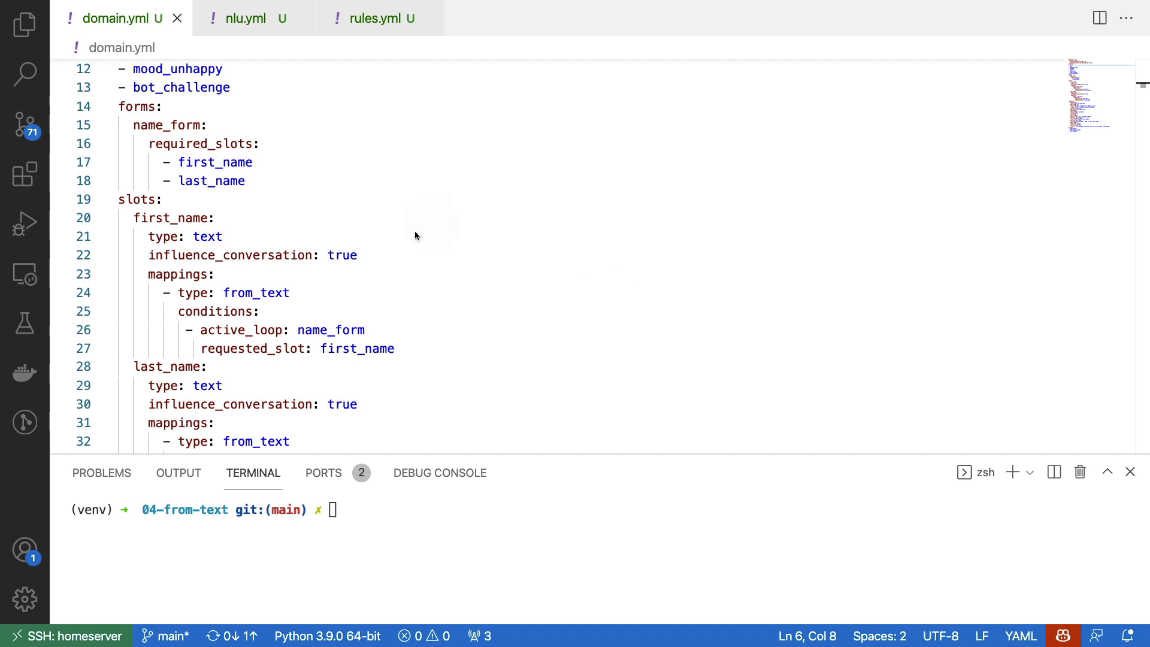
mouse_move(360, 298)
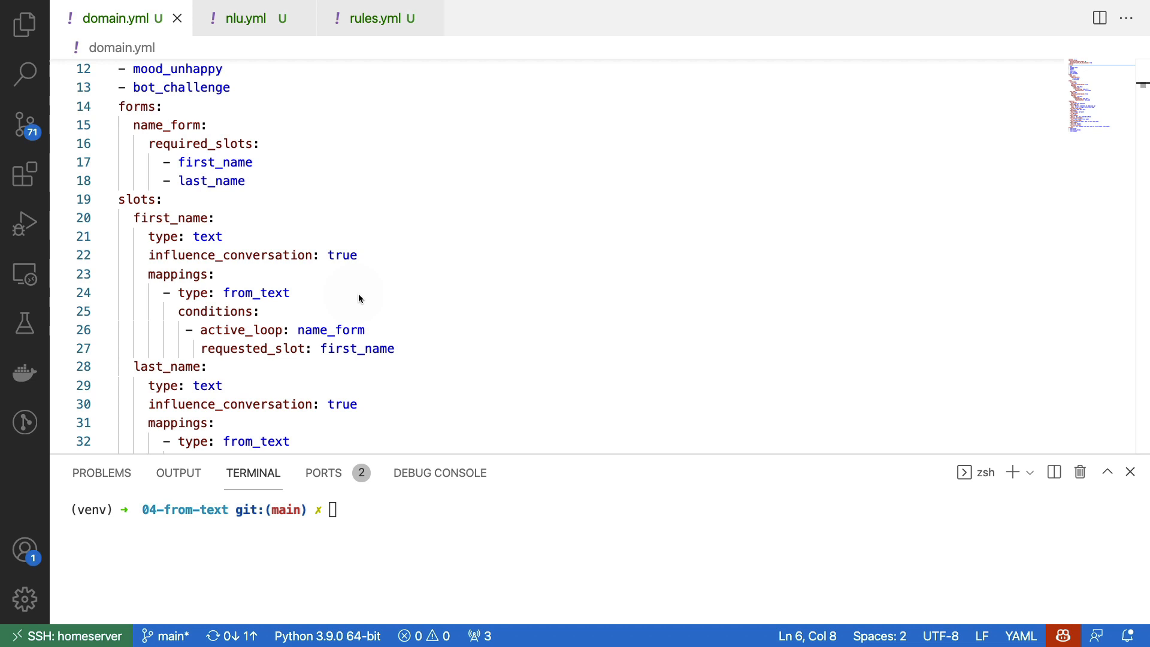
mouse_move(359, 304)
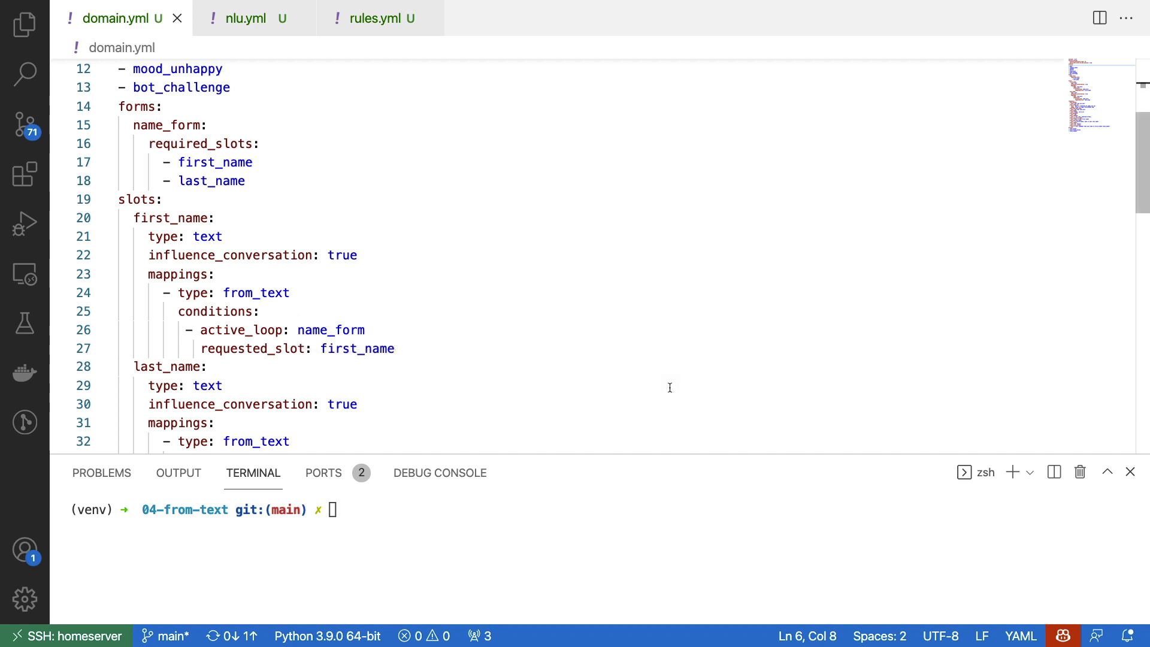
Review the request_names intent examples in nlu.yml after scrolling through the training data
scroll("down", 3)
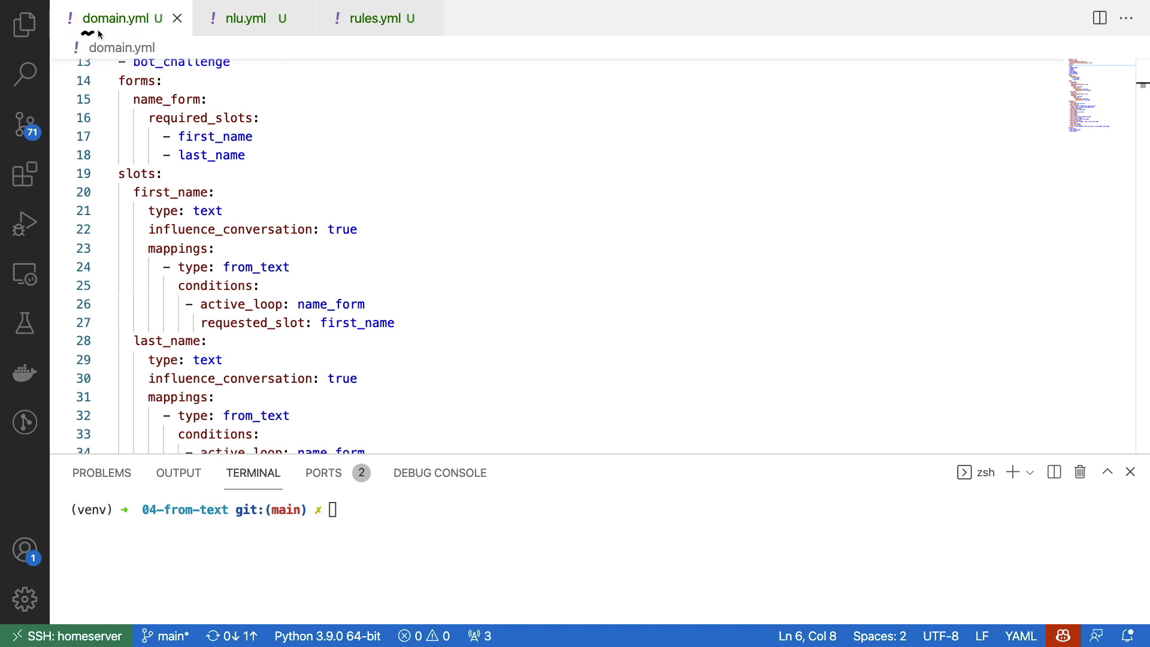
mouse_move(175, 38)
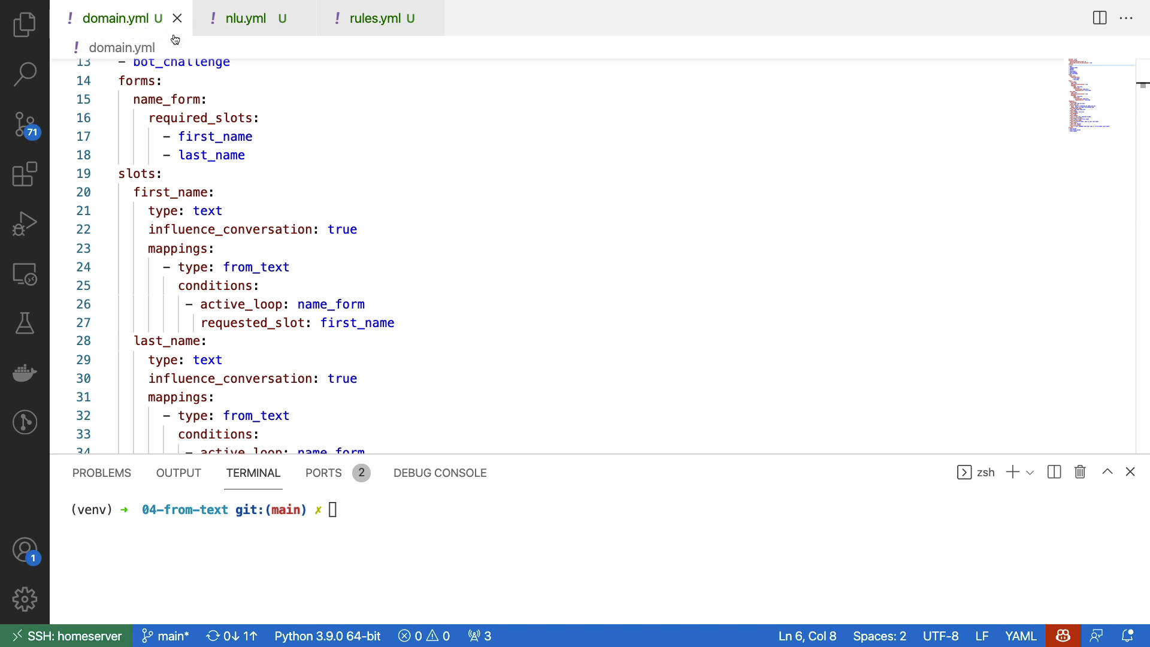
scroll("down", 3)
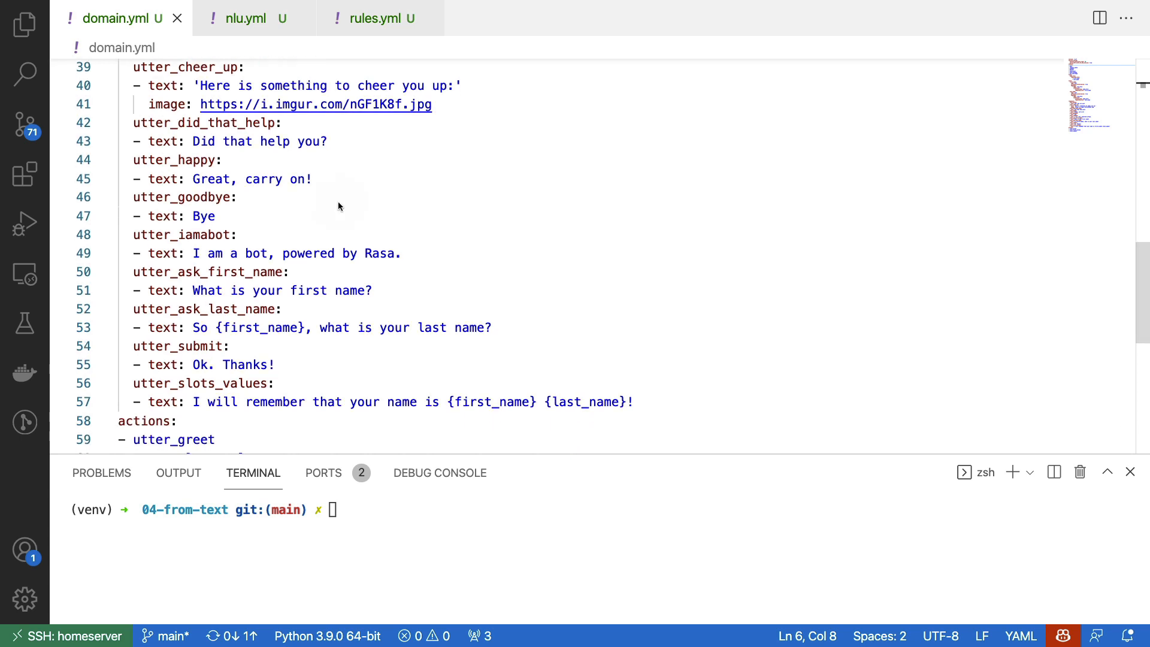
mouse_move(290, 286)
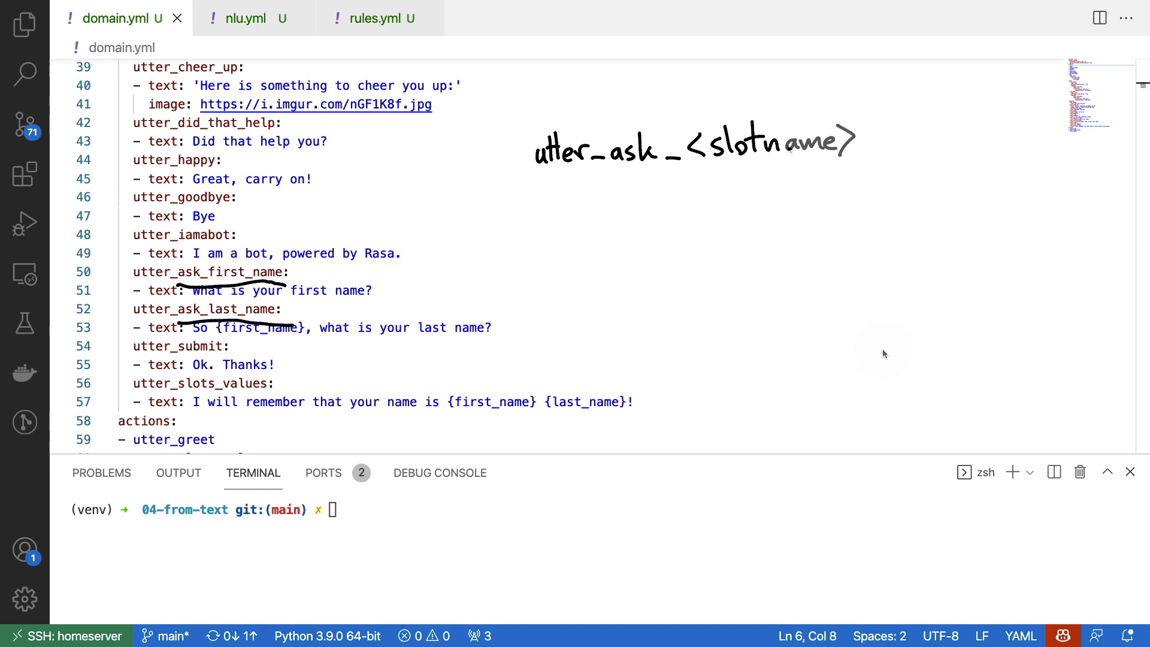
left_click_drag(108, 235, 128, 277)
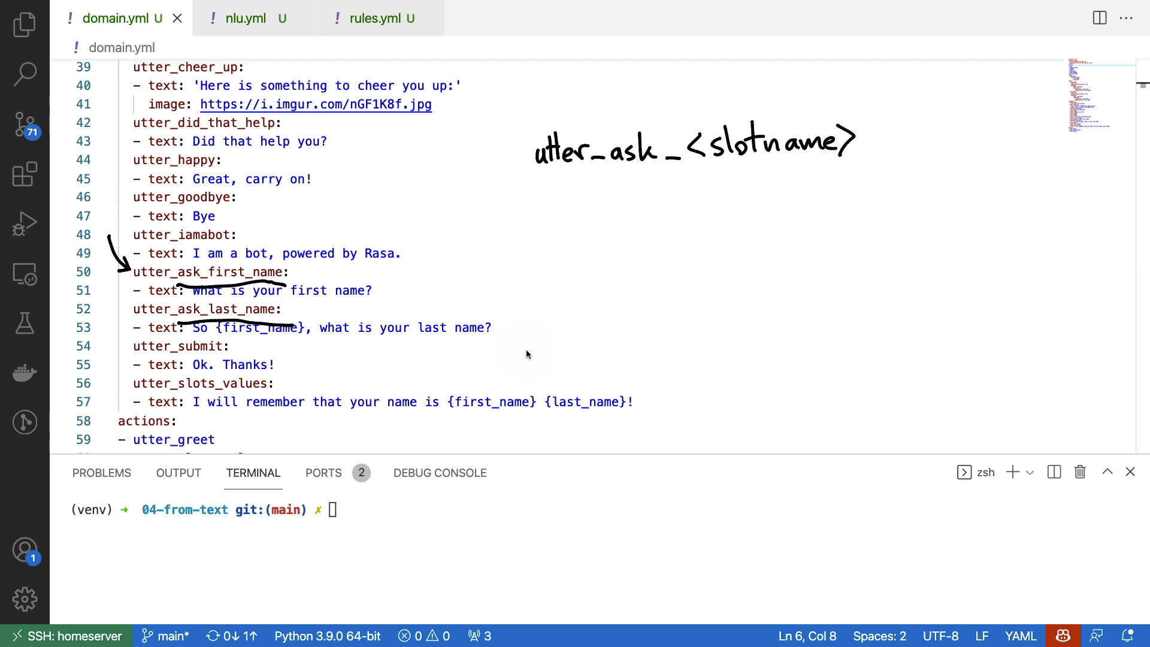
mouse_move(592, 326)
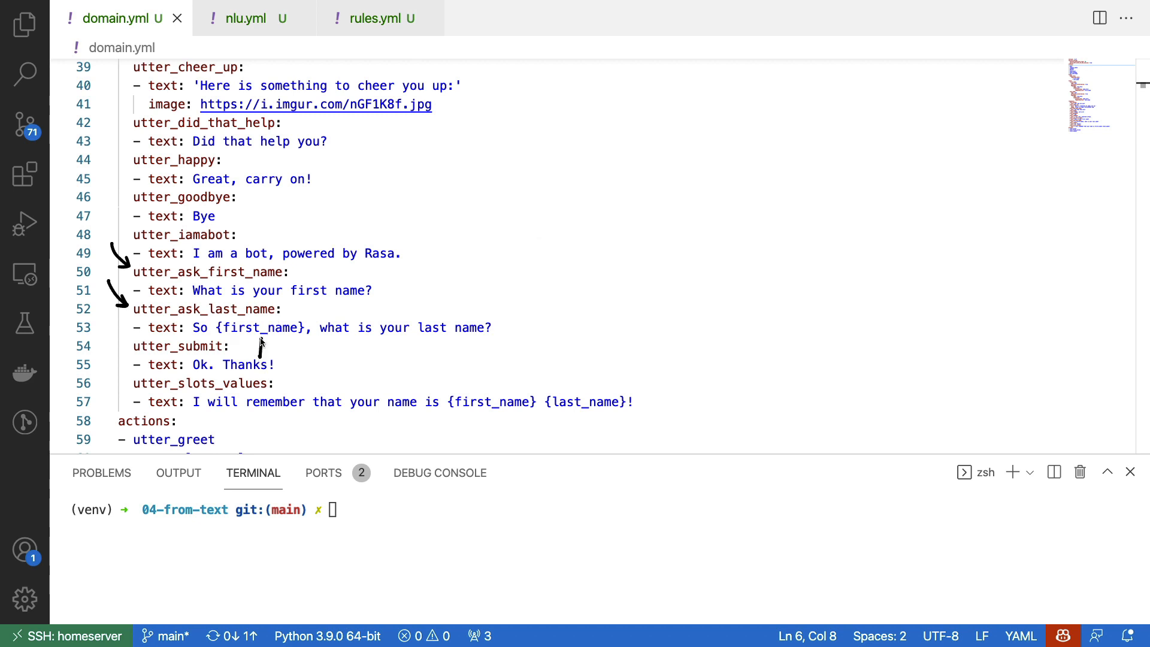
mouse_move(524, 447)
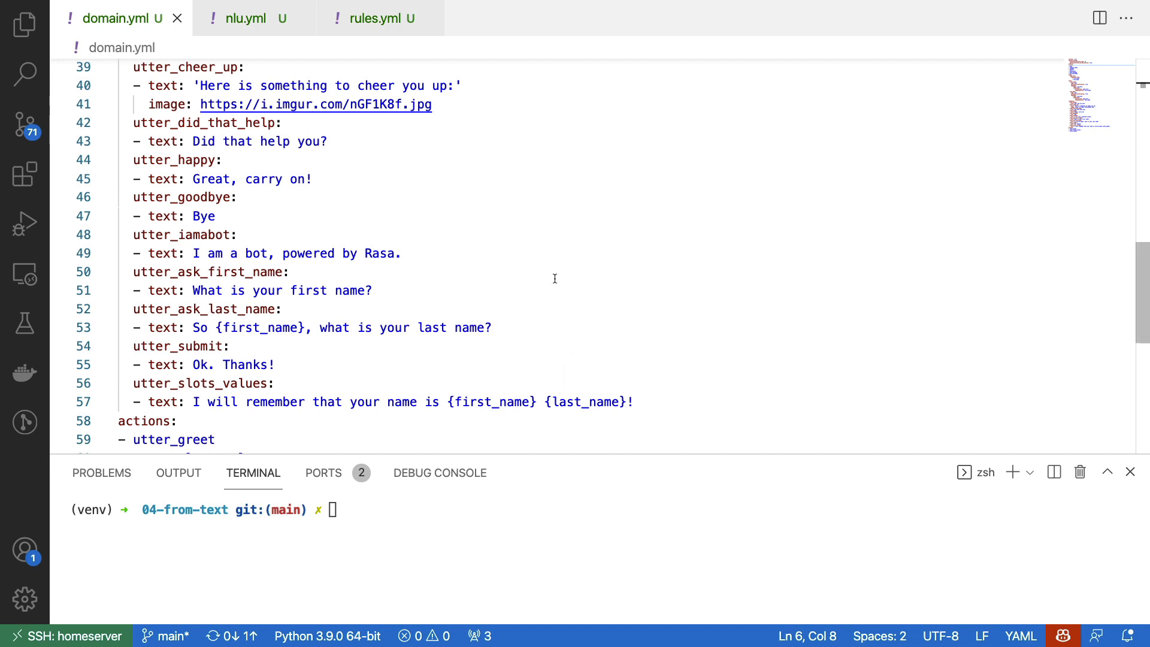
mouse_move(376, 204)
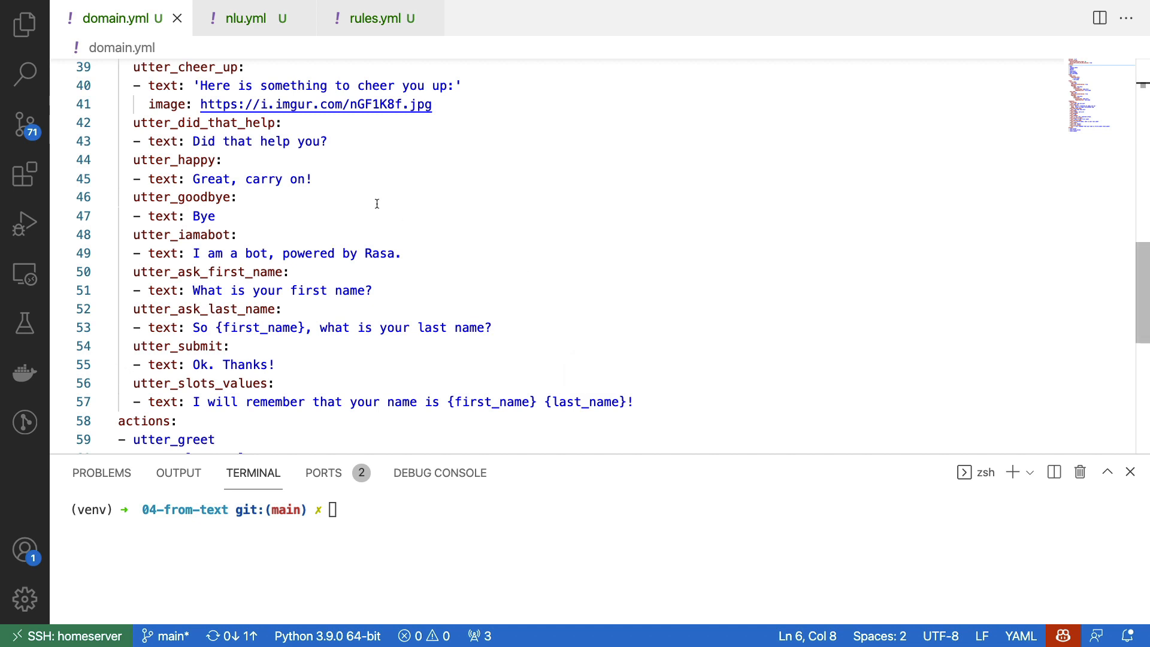
left_click(245, 18)
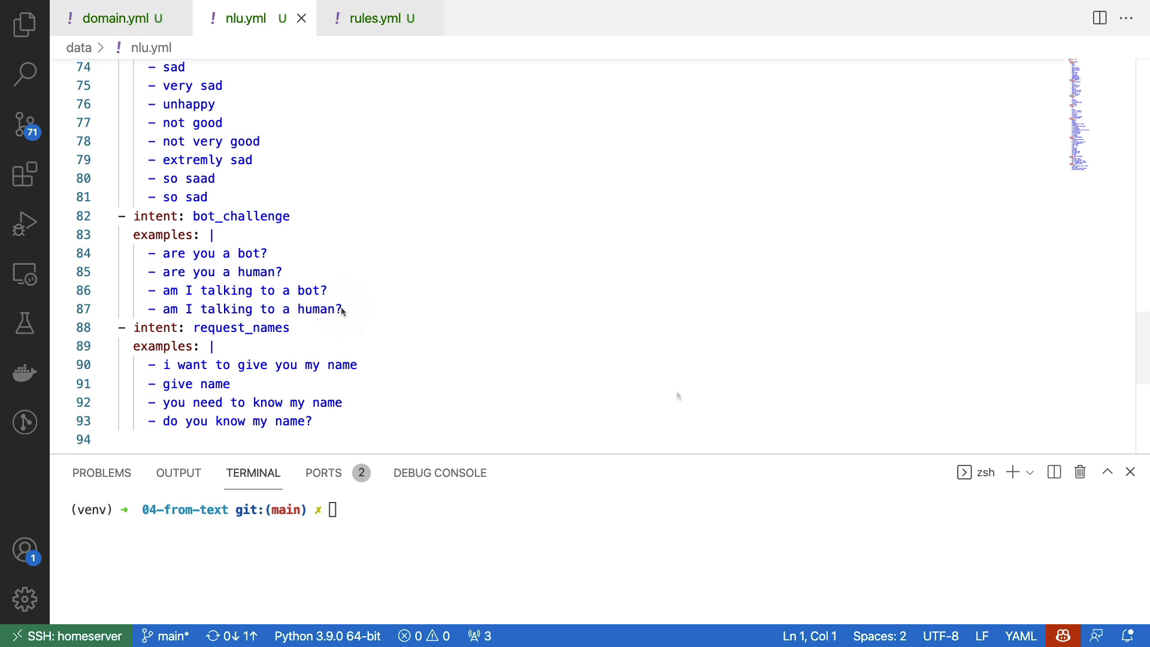
mouse_move(293, 338)
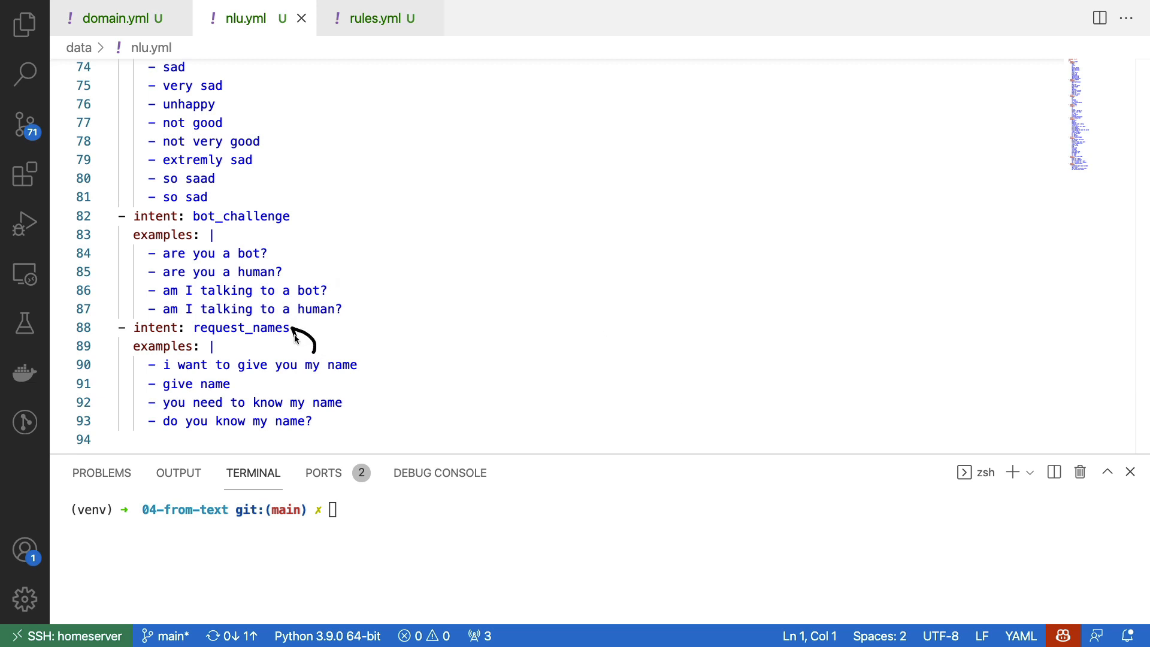
mouse_move(410, 358)
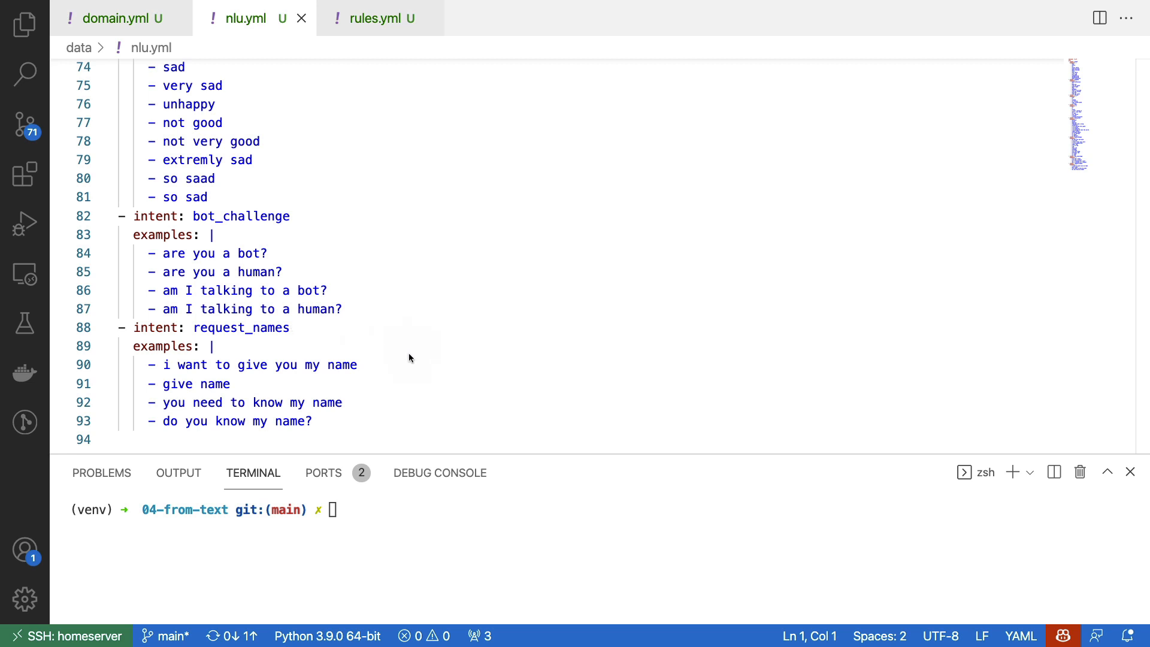
mouse_move(374, 408)
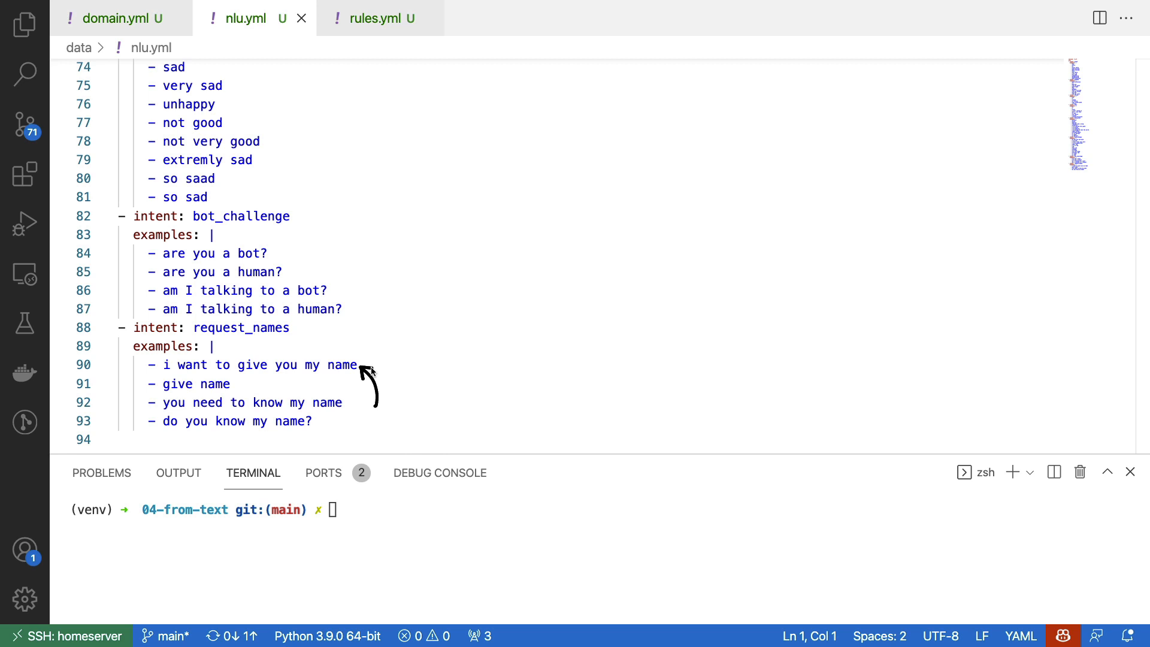
mouse_move(300, 334)
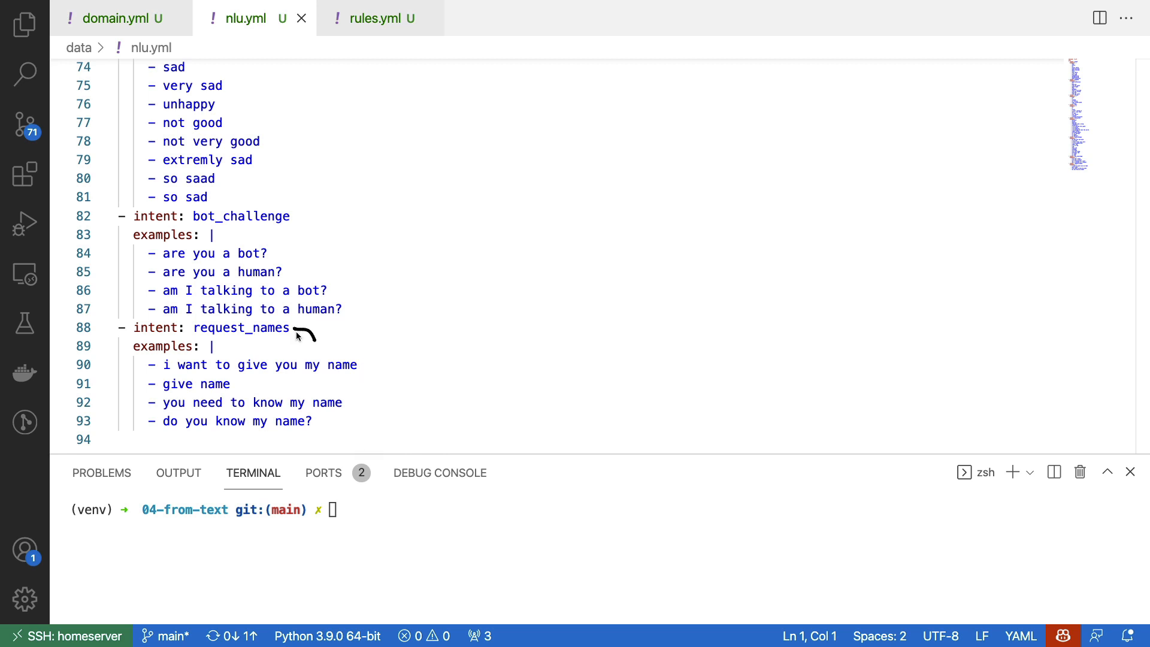
mouse_move(394, 120)
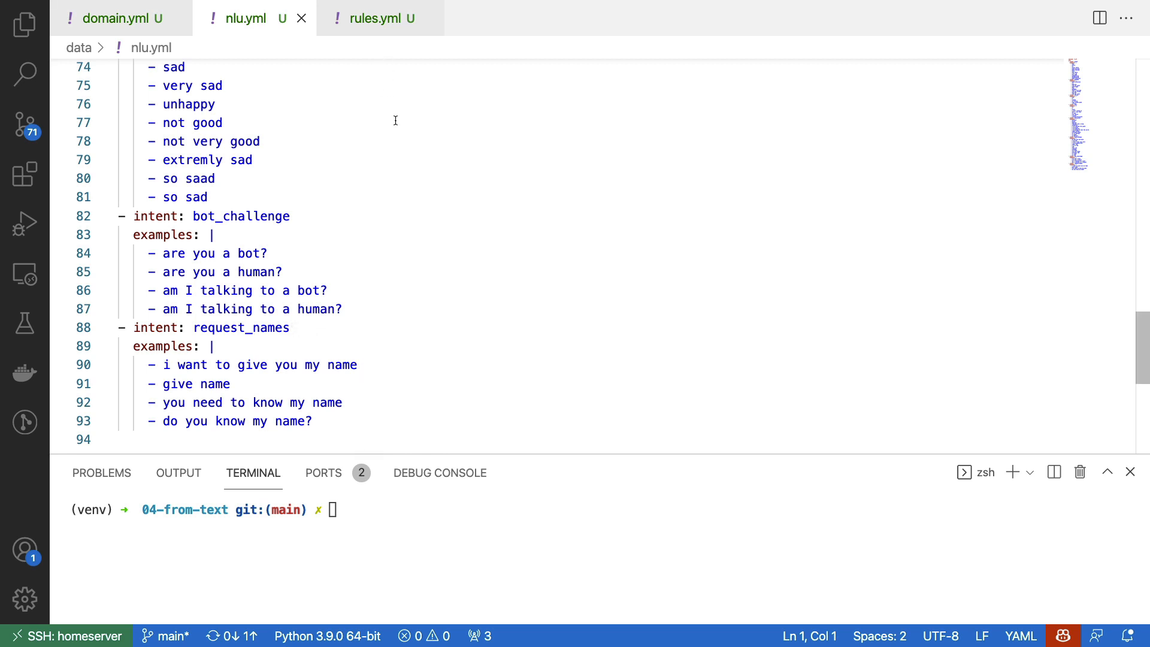
left_click(380, 18)
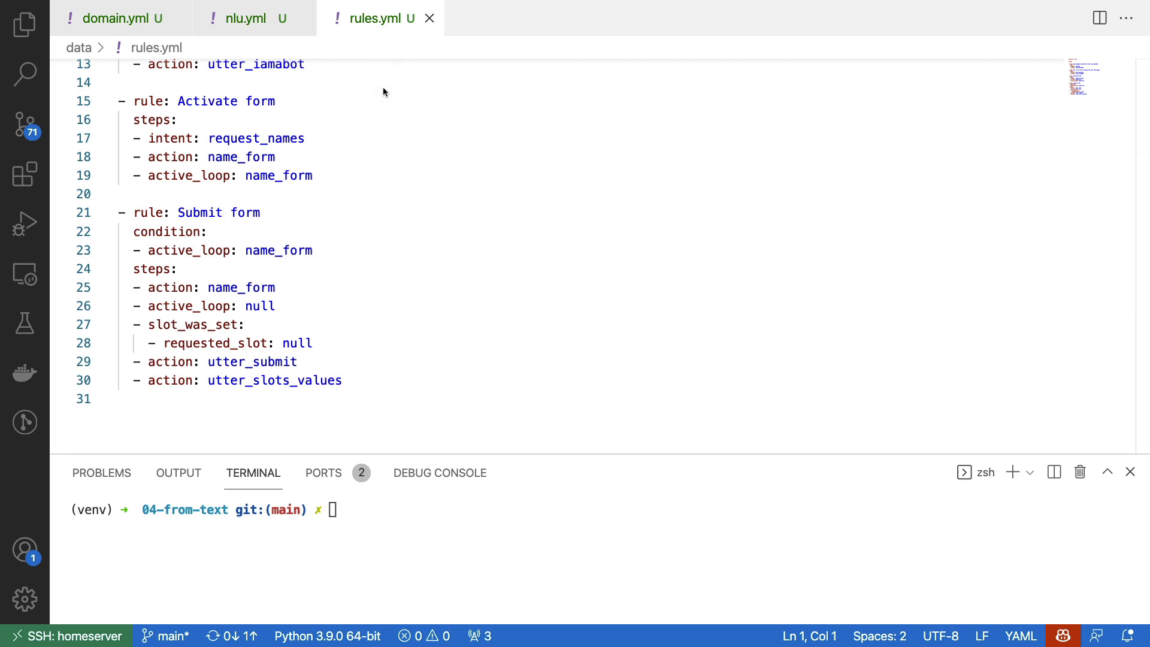
mouse_move(586, 308)
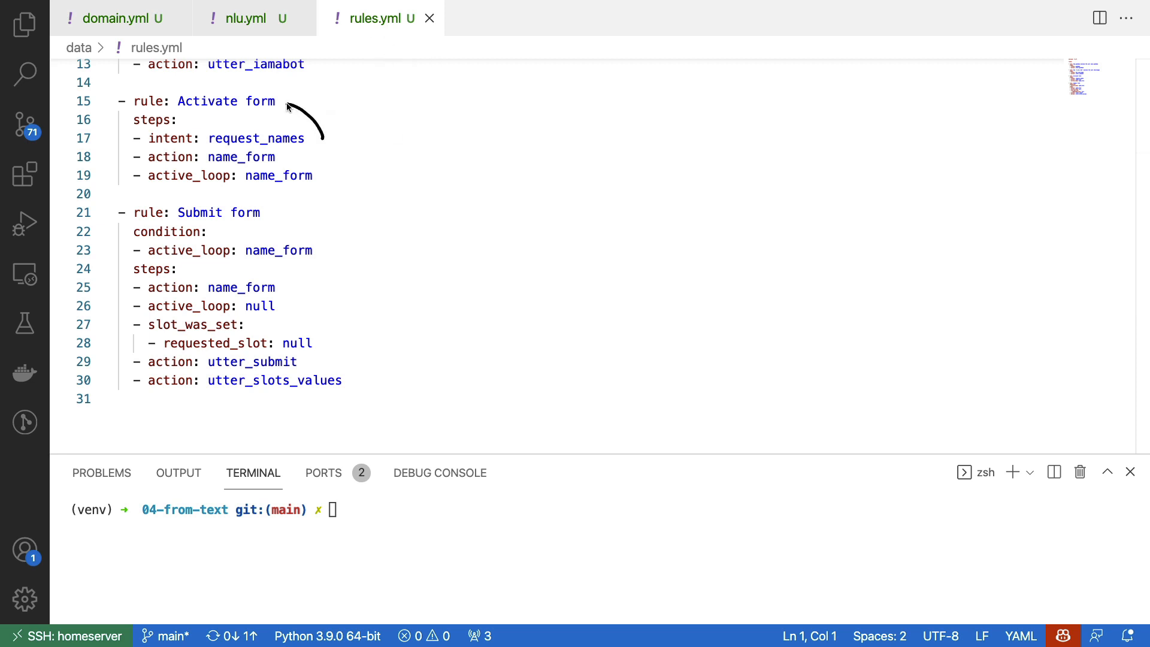
mouse_move(286, 221)
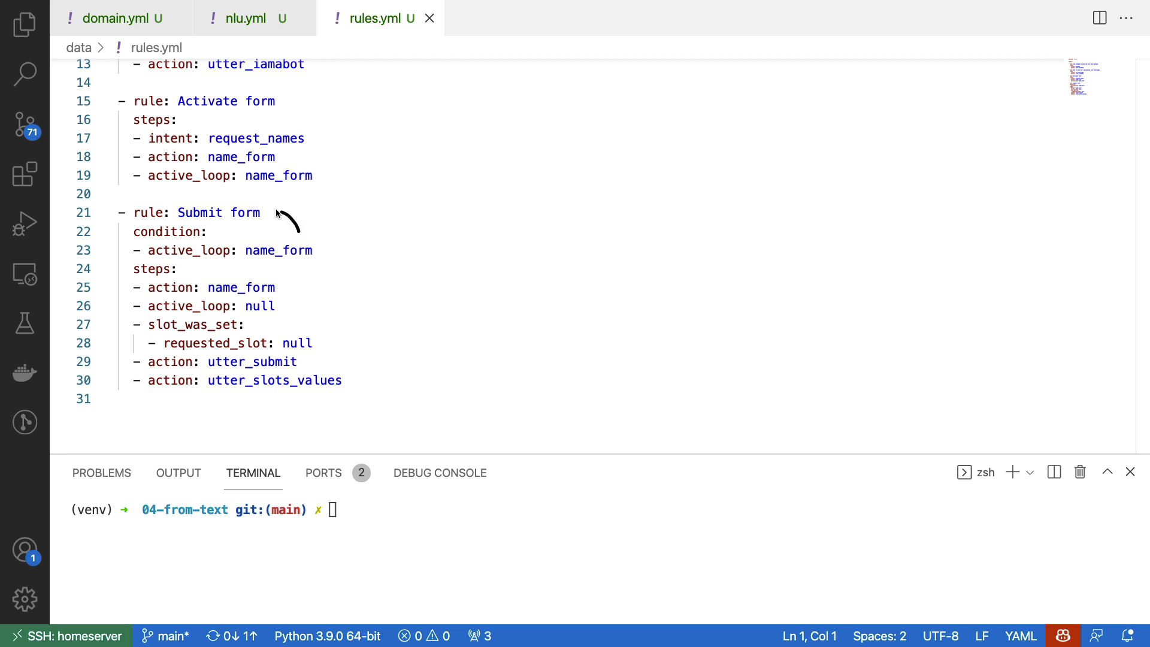
mouse_move(629, 387)
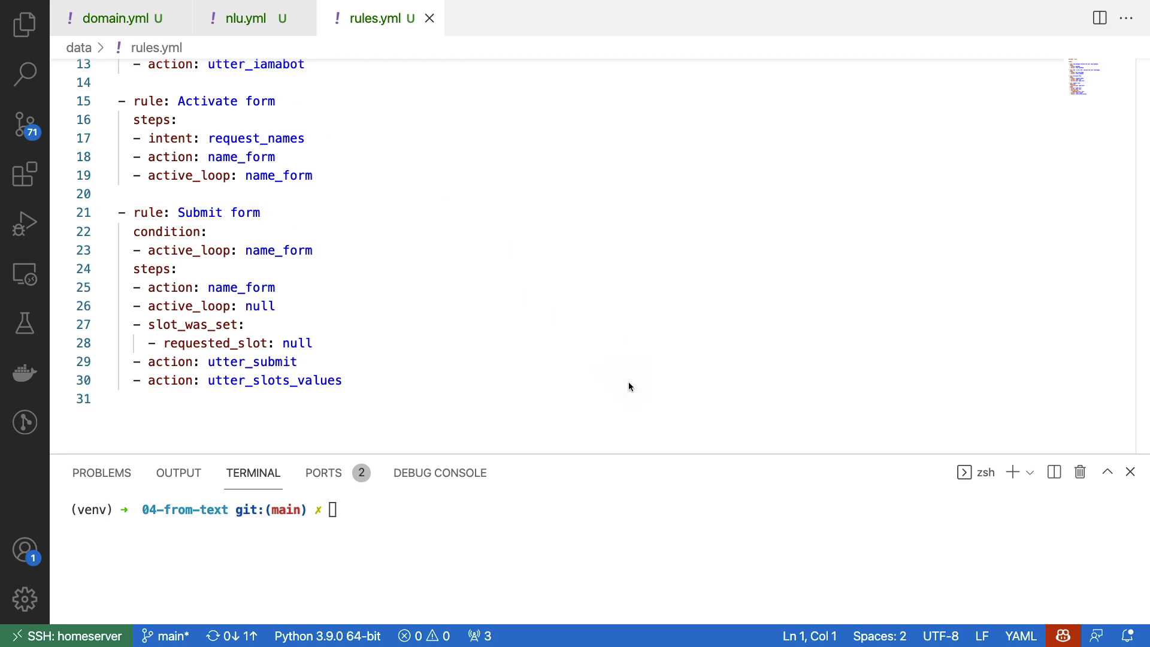
mouse_move(636, 383)
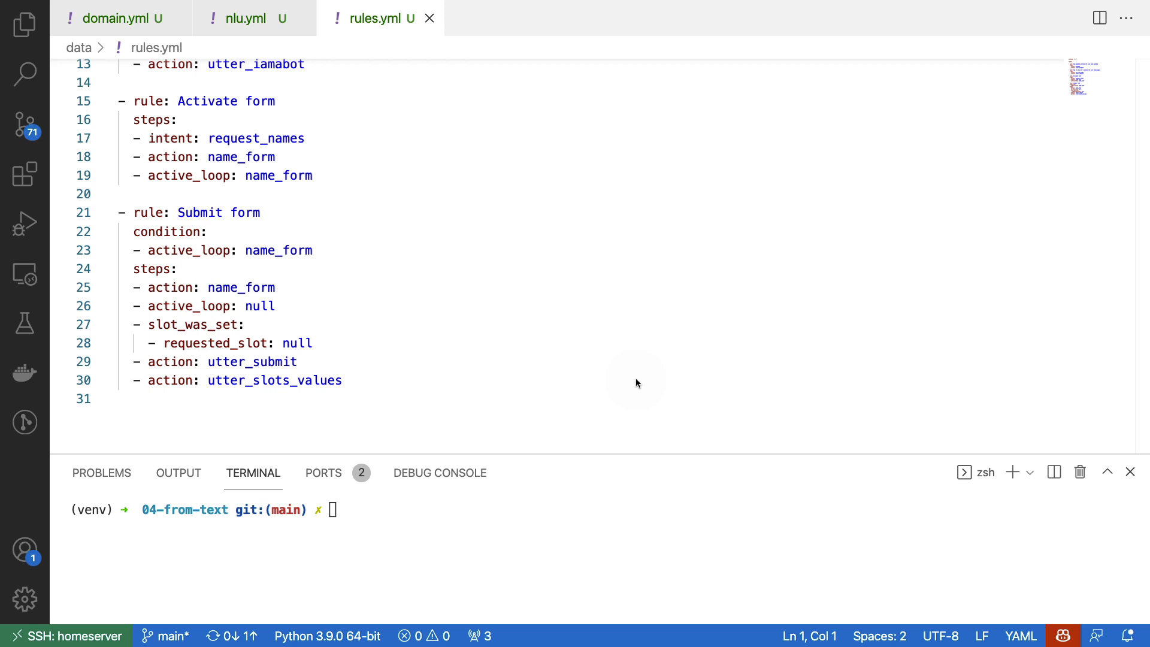
type("python -m rasa interactive")
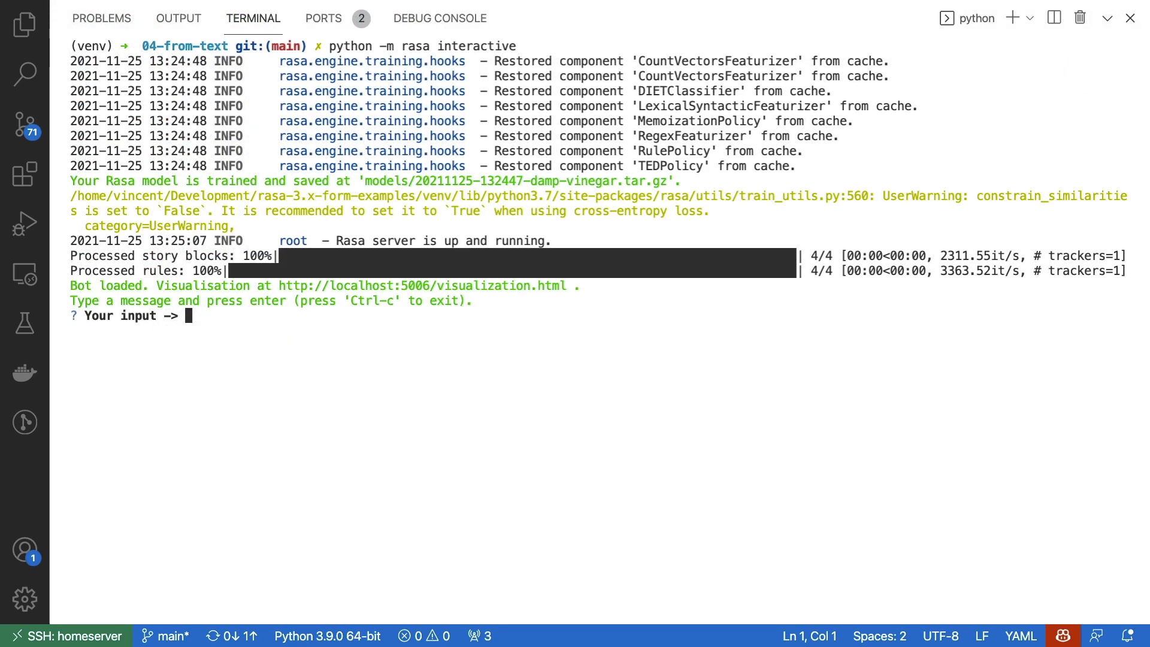
Send 'hi', confirm utter_greet with Y, then start sending 'give name'
type("hi")
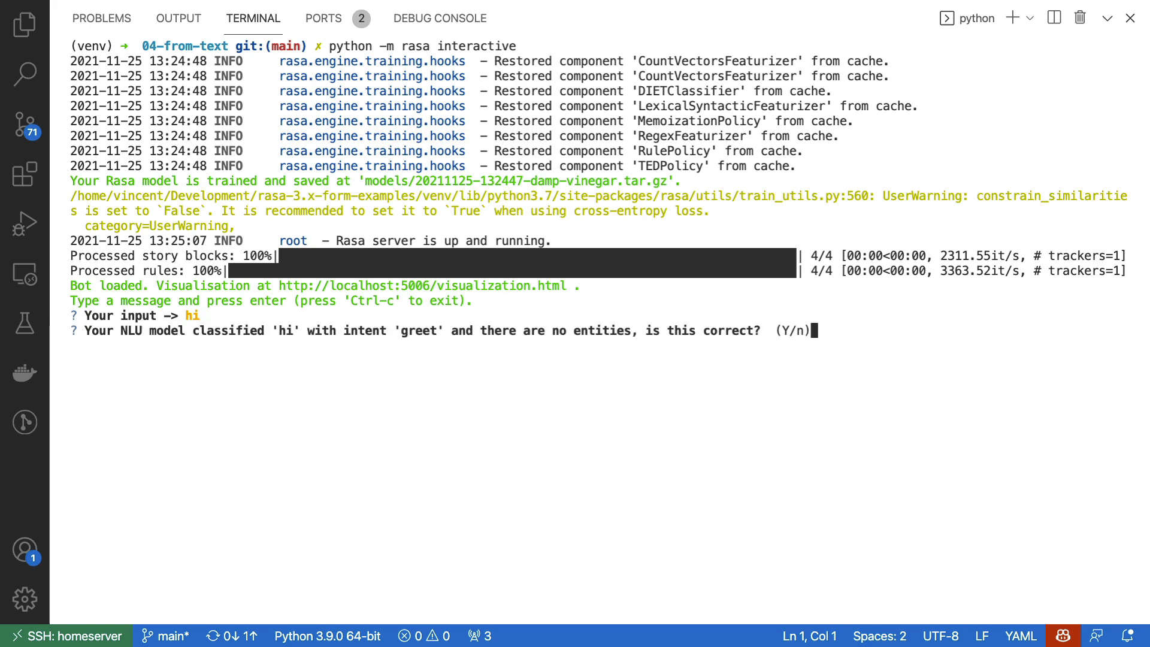
type("Y")
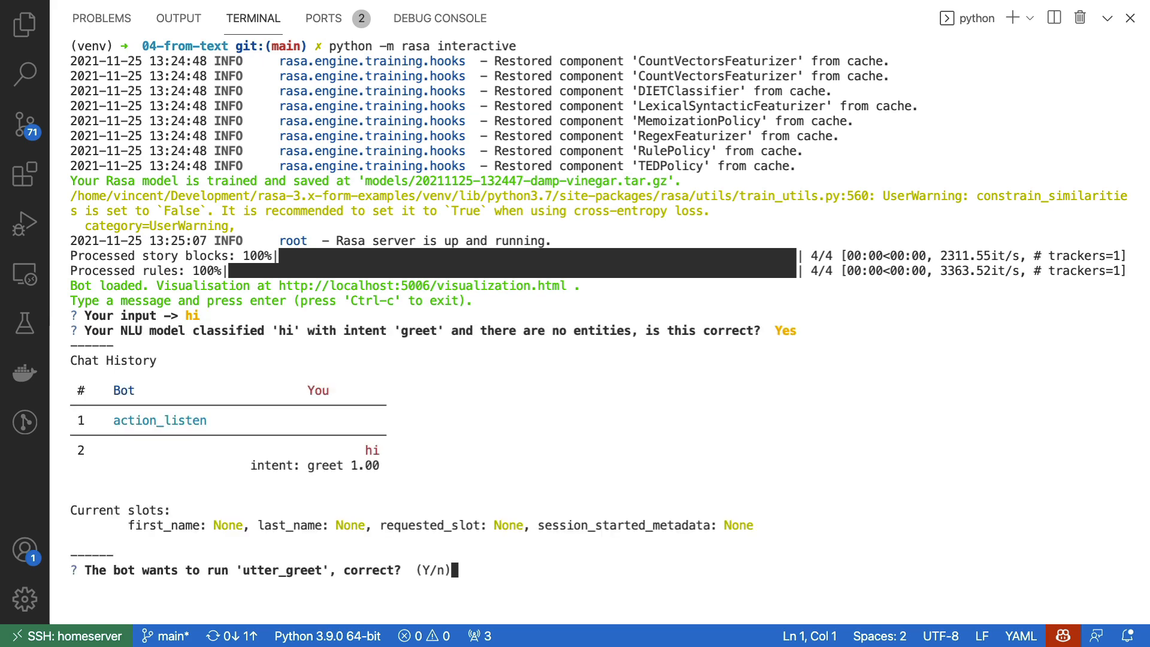
key("Enter")
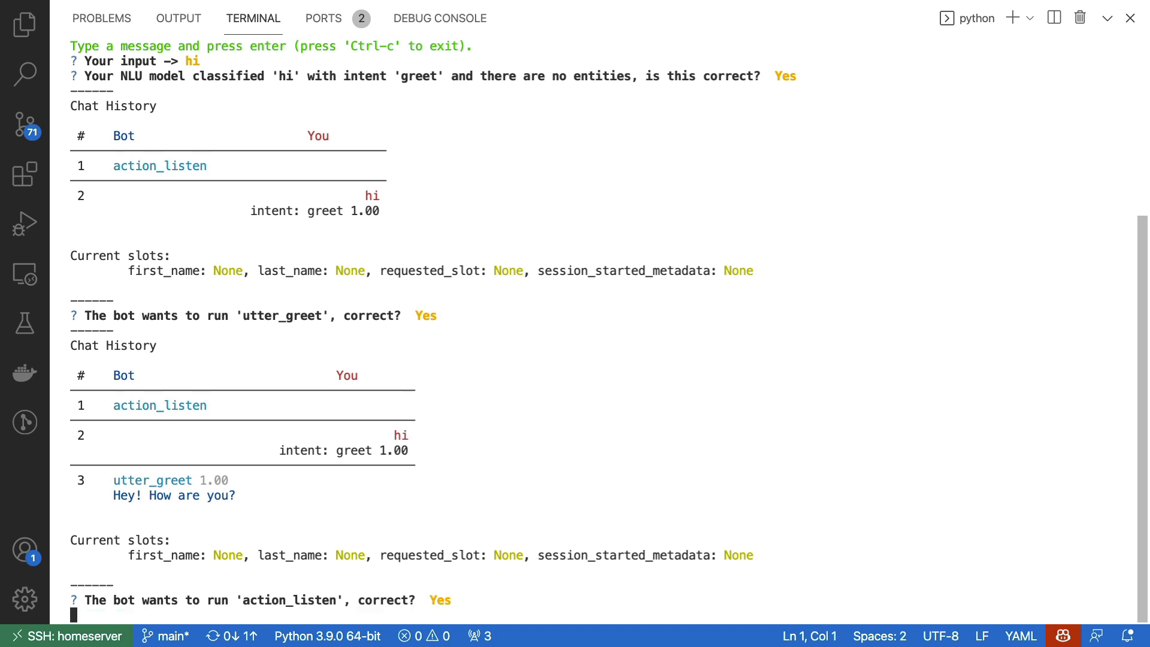
type("give name")
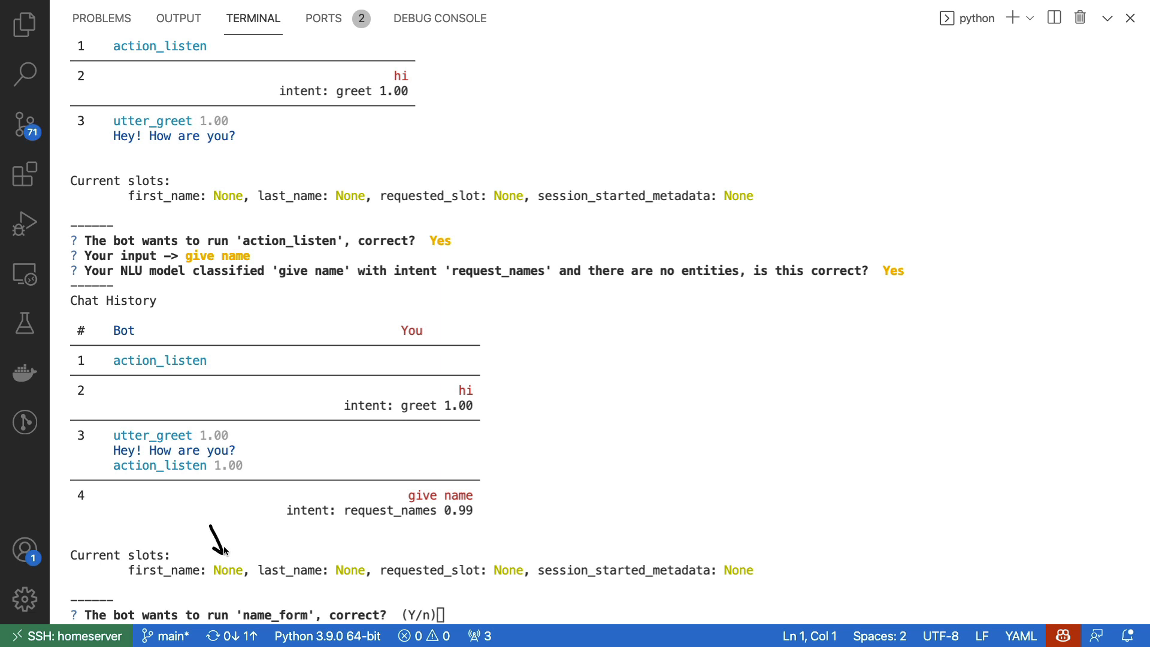
mouse_move(499, 542)
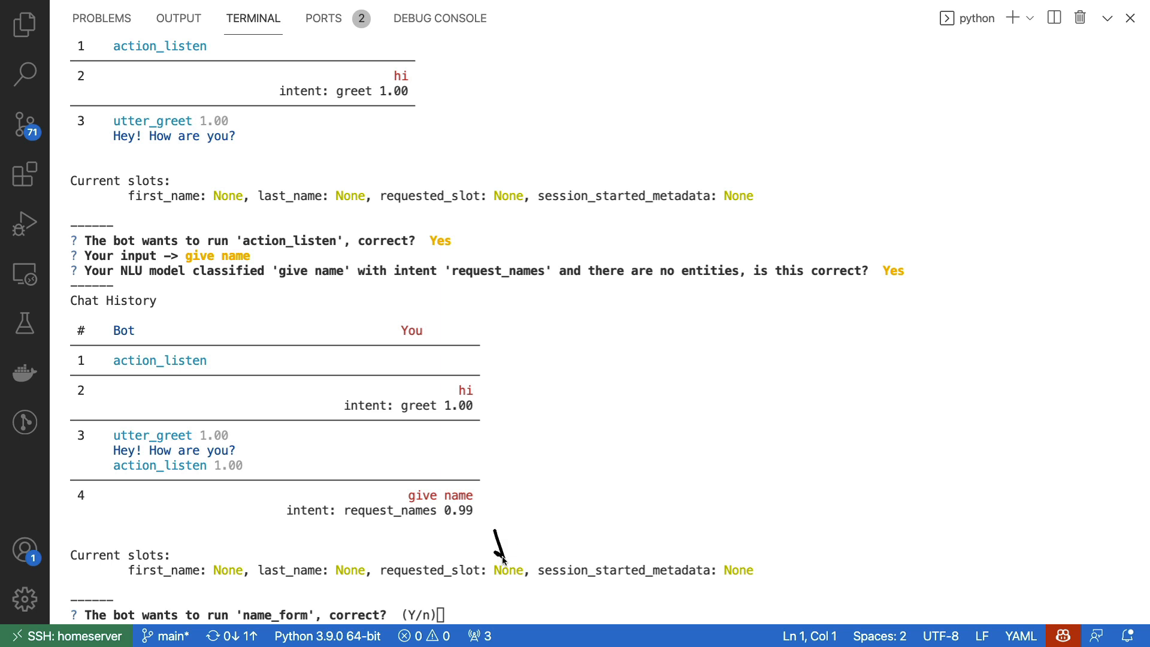
mouse_move(511, 535)
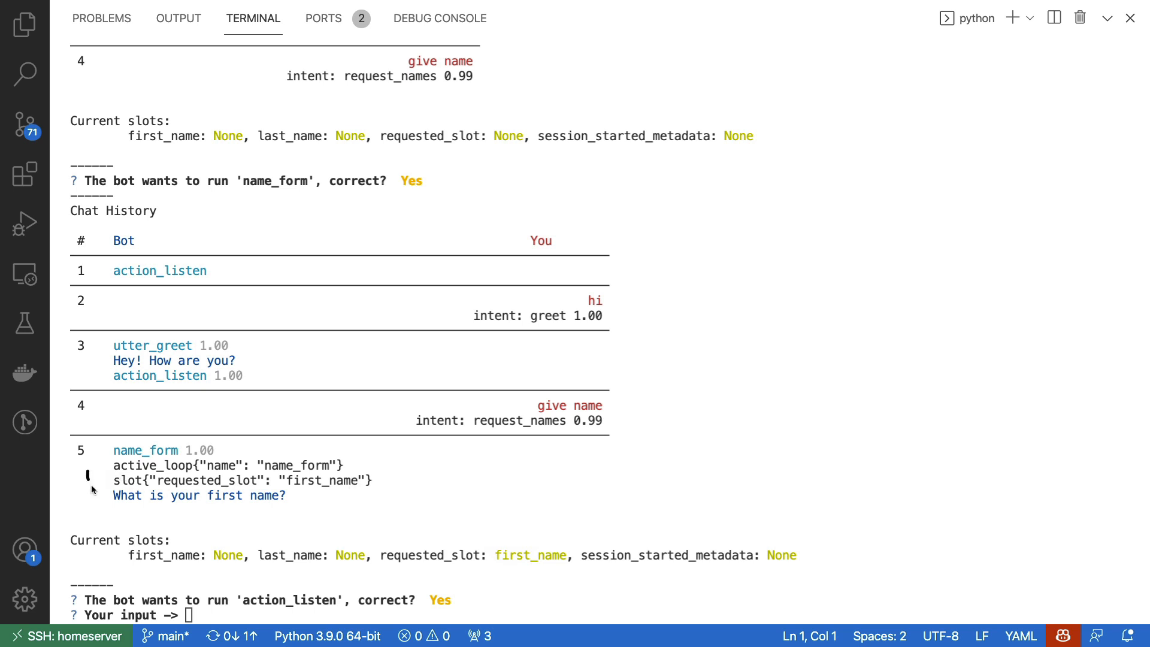
mouse_move(632, 440)
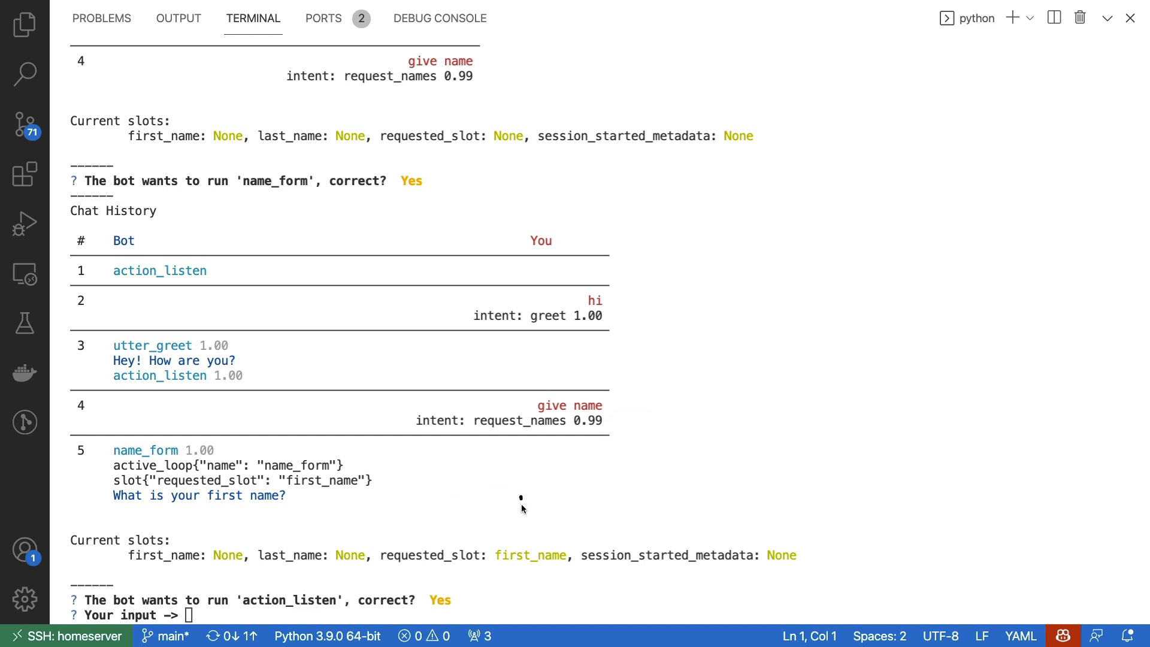
mouse_move(528, 527)
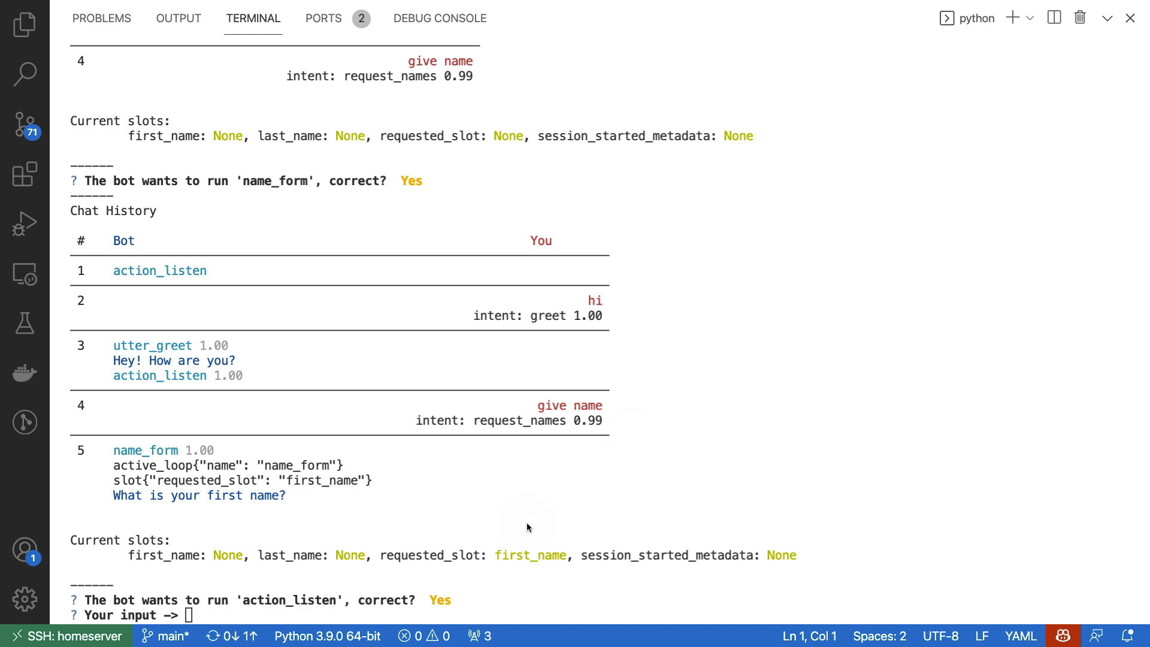
Reply 'vincent' as the first name in the interactive session
type("vincent")
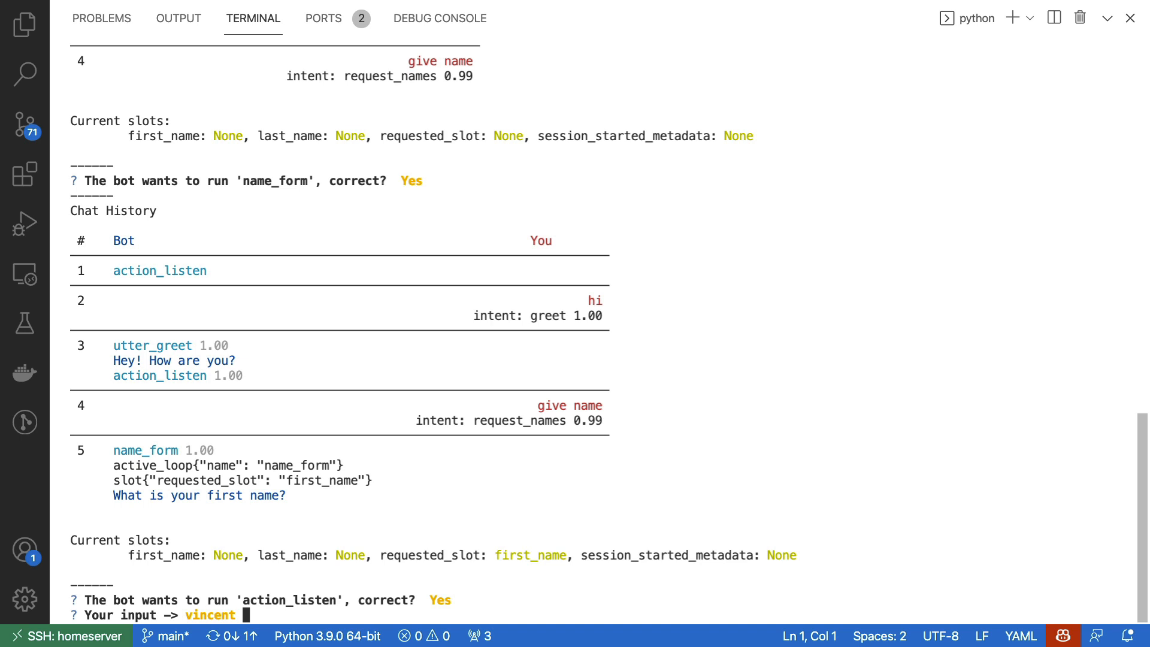
key("enter")
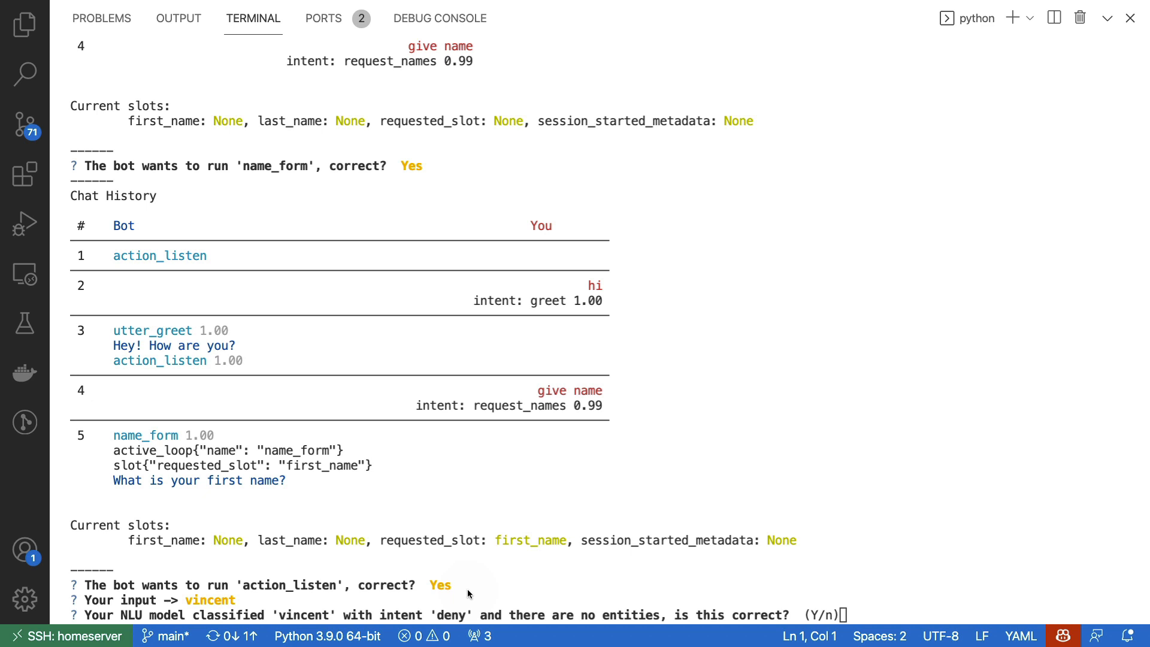
mouse_move(249, 600)
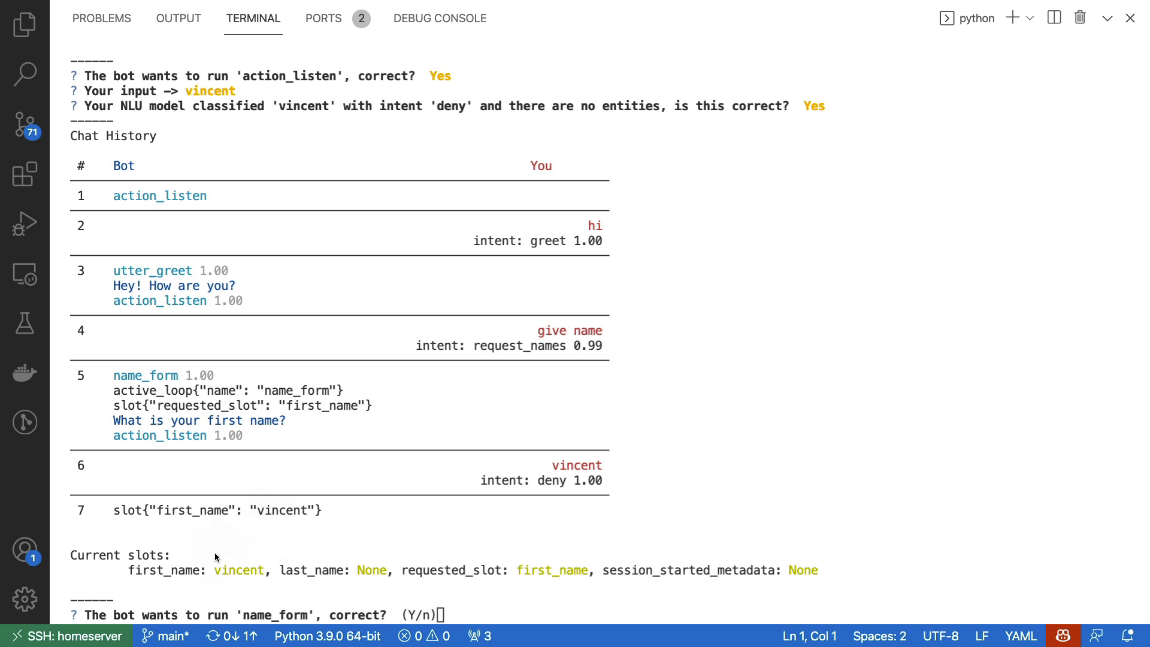
mouse_move(224, 532)
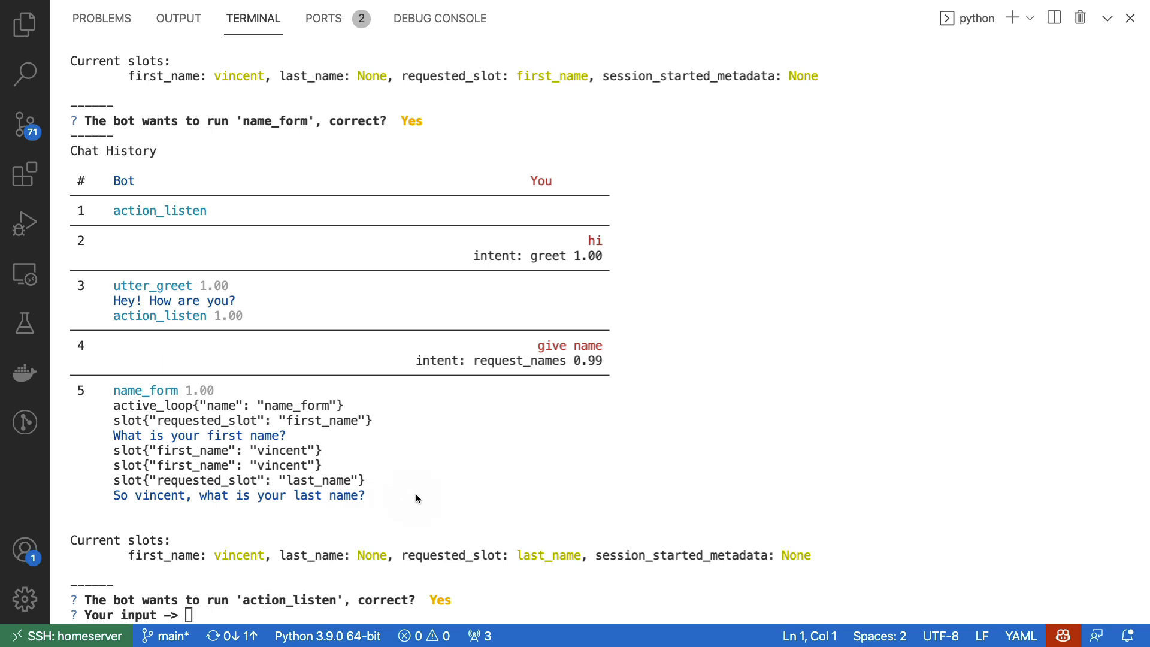
mouse_move(395, 532)
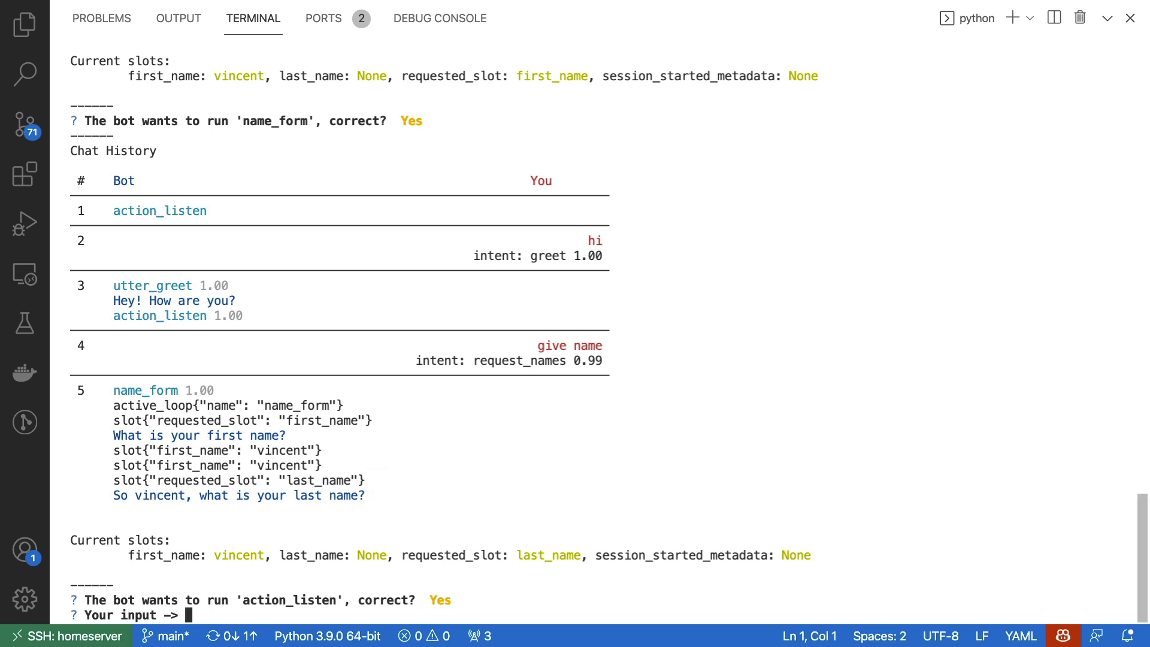
Reply 'warmerdam' as the last name and confirm utter_submit with Y
type("warmerdam")
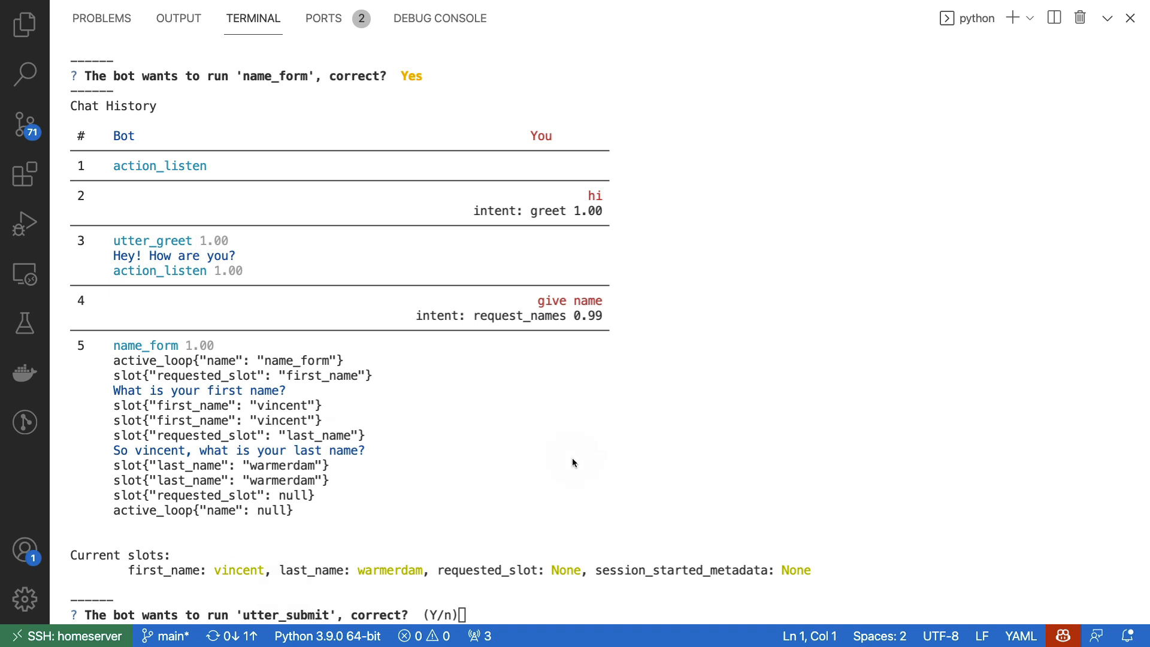
mouse_move(307, 519)
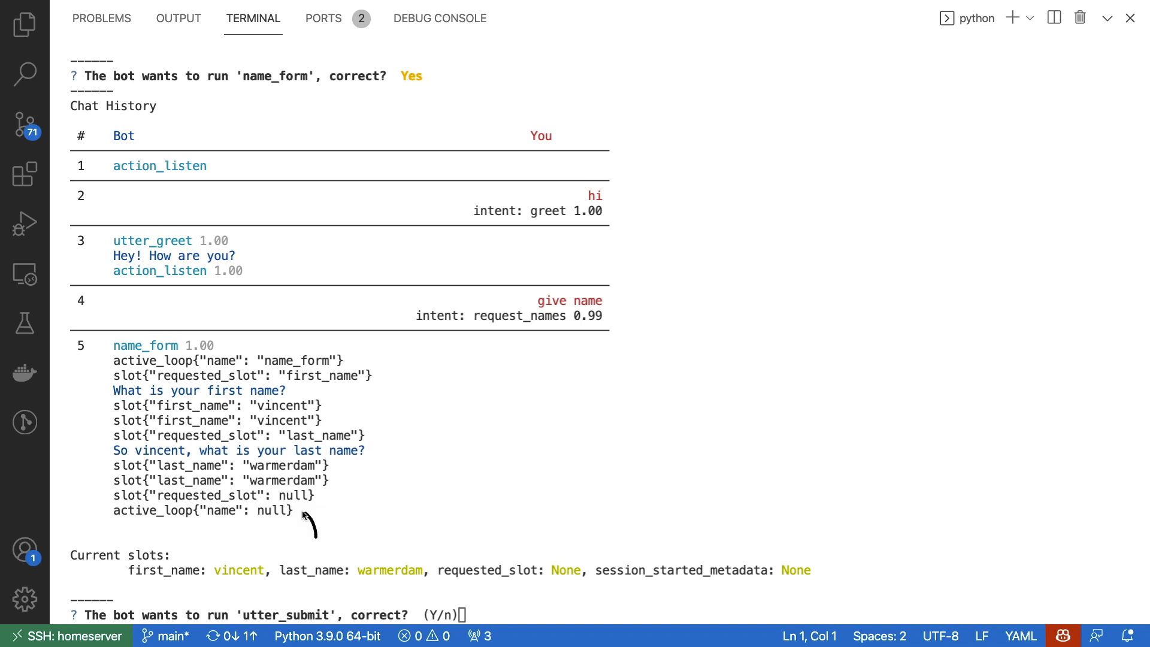
mouse_move(277, 587)
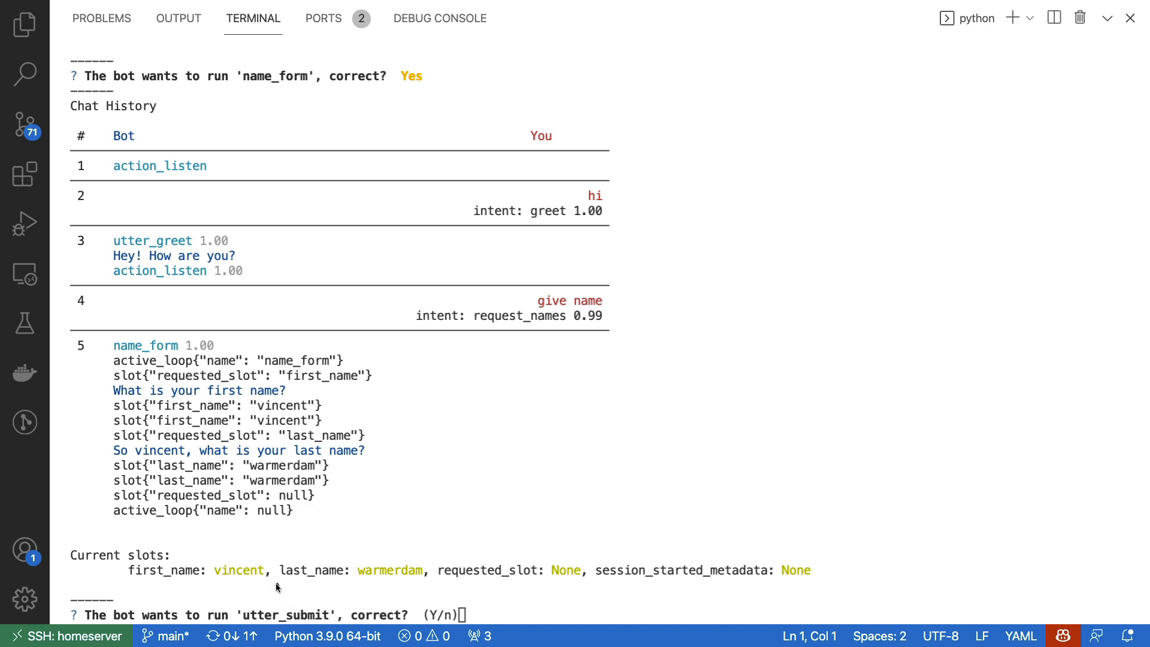
mouse_move(287, 597)
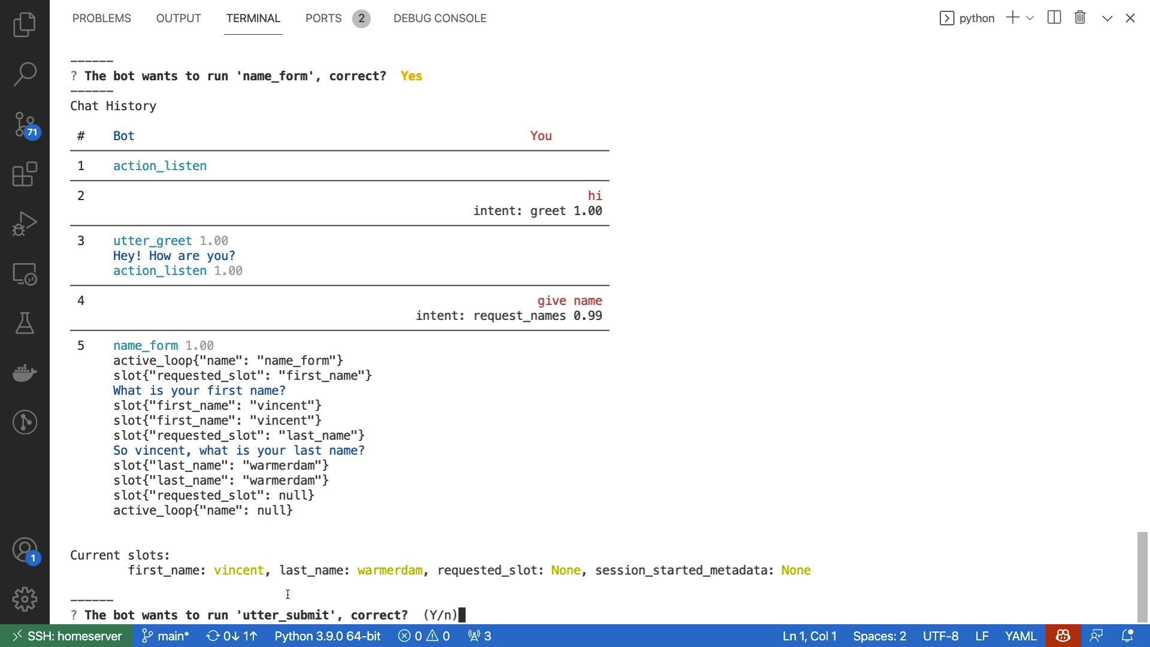
type("Y")
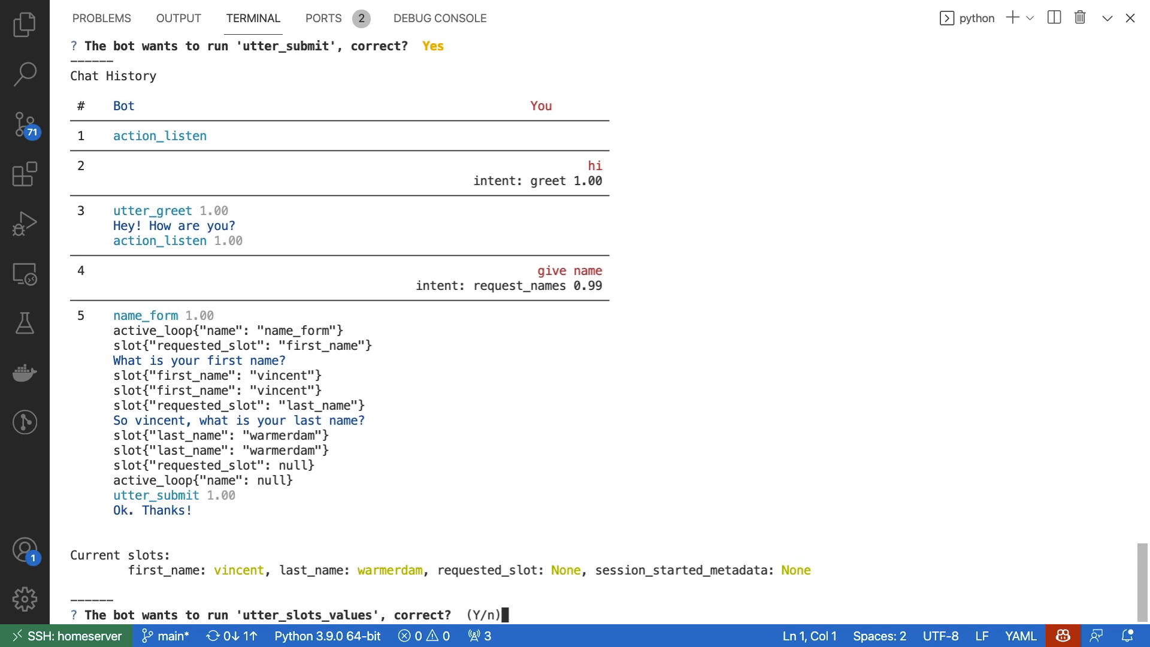